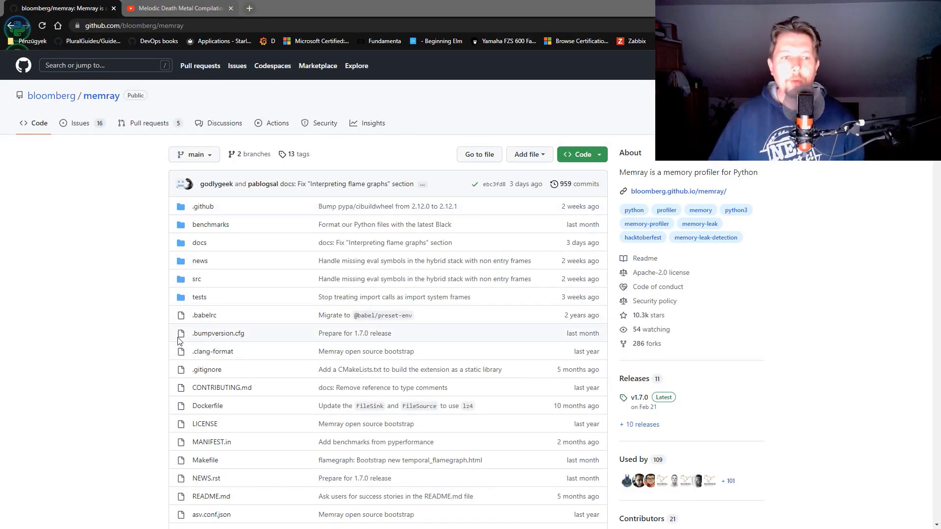
Scroll the bloomberg/memray repository page down to its README and project description
scroll("down", 3)
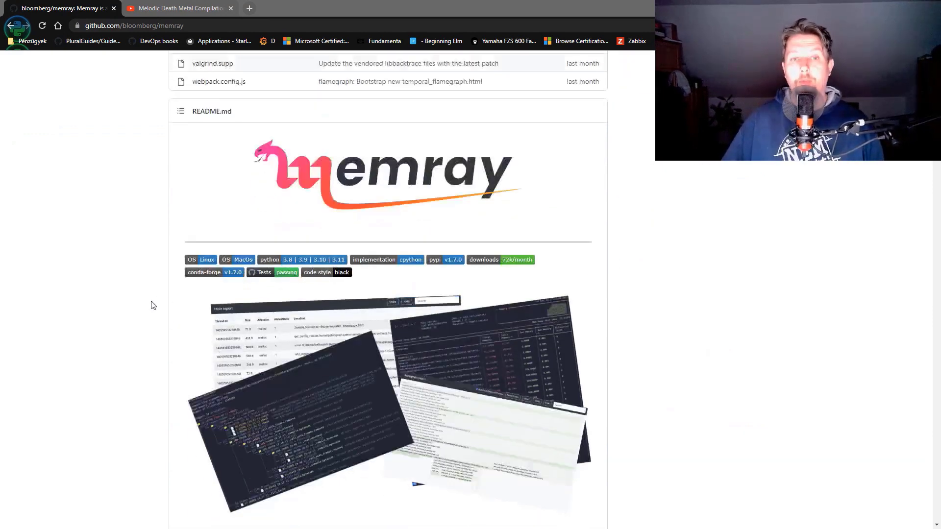
scroll("down", 3)
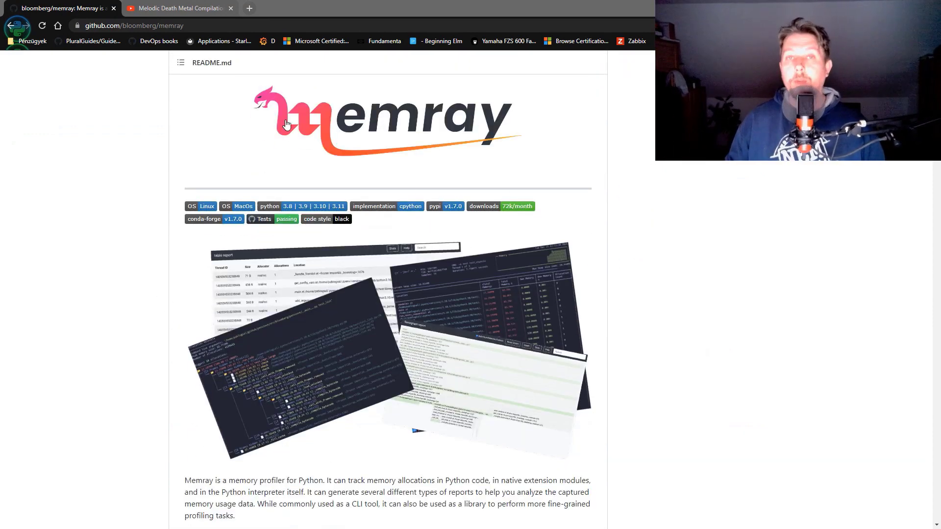
mouse_move(213, 138)
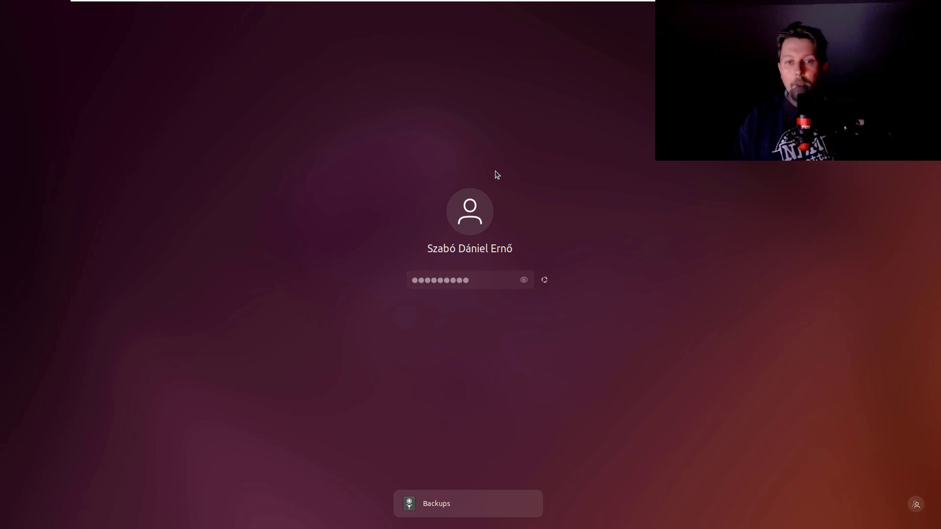
Unlock the Ubuntu session and clear the terminal in the mmray folder
key("Return")
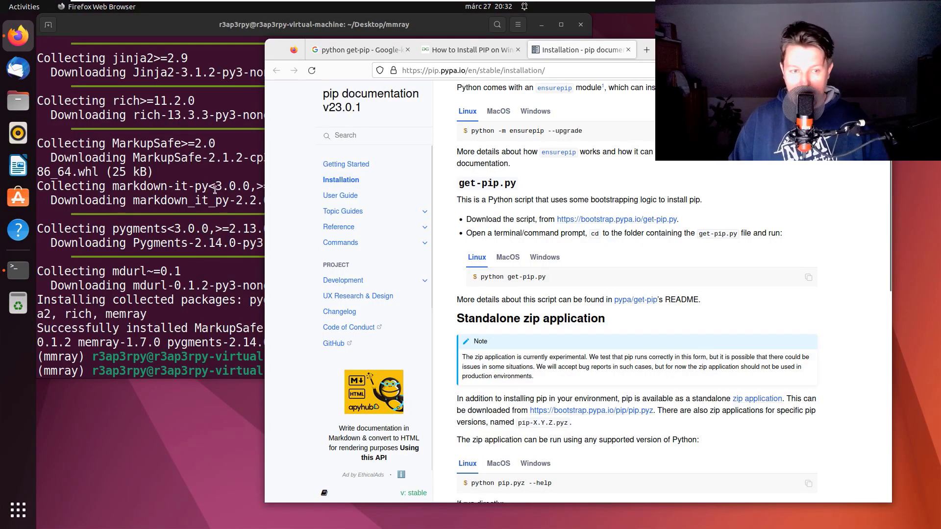
type("cle")
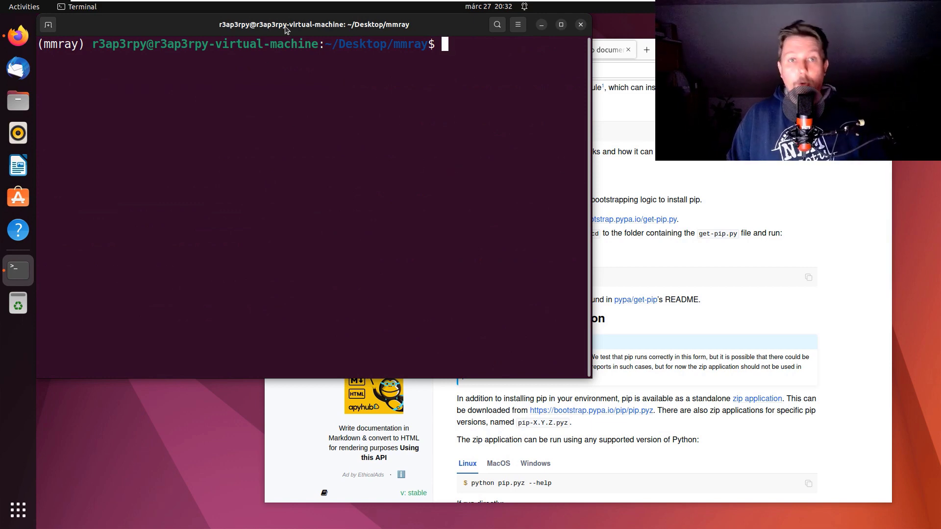
mouse_move(386, 109)
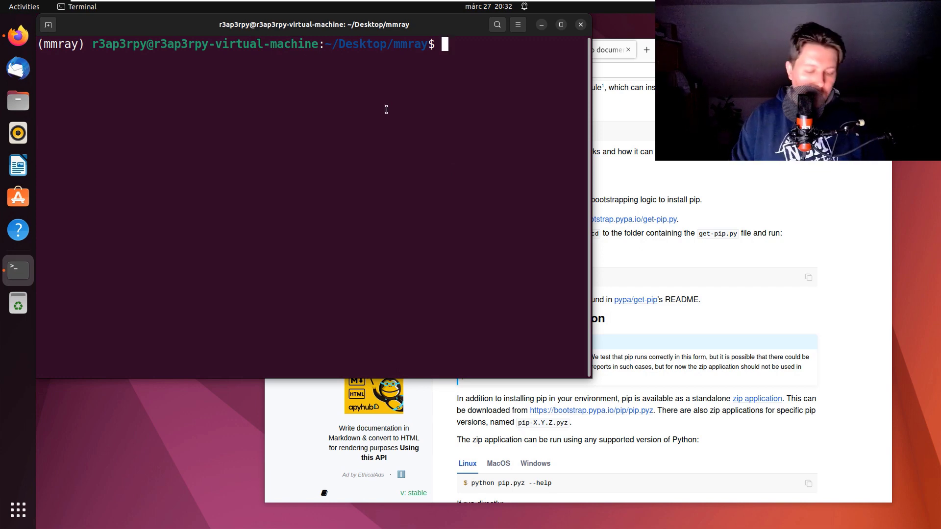
Run pip freeze to confirm memray 1.7.0, then run memray alone to show its subcommand usage
type("pip freeze")
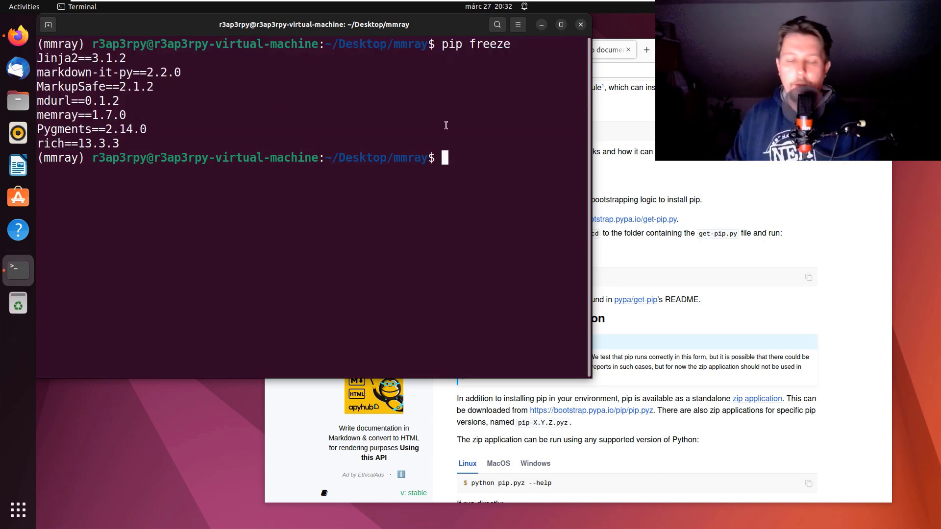
type("pip")
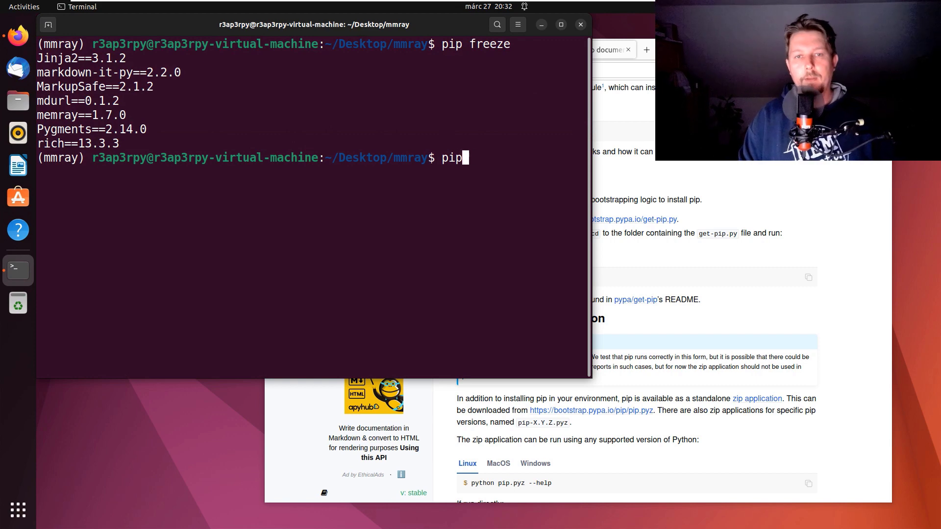
type("install memr")
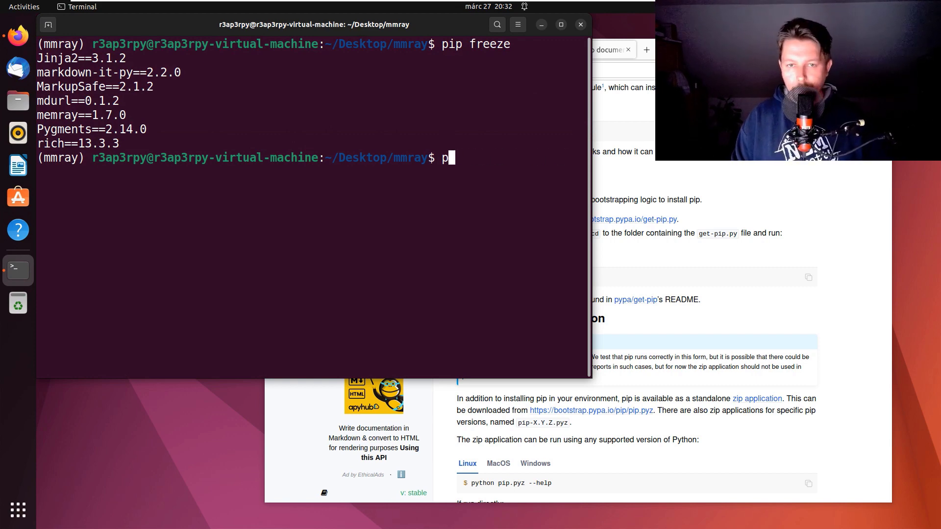
key("BackSpace")
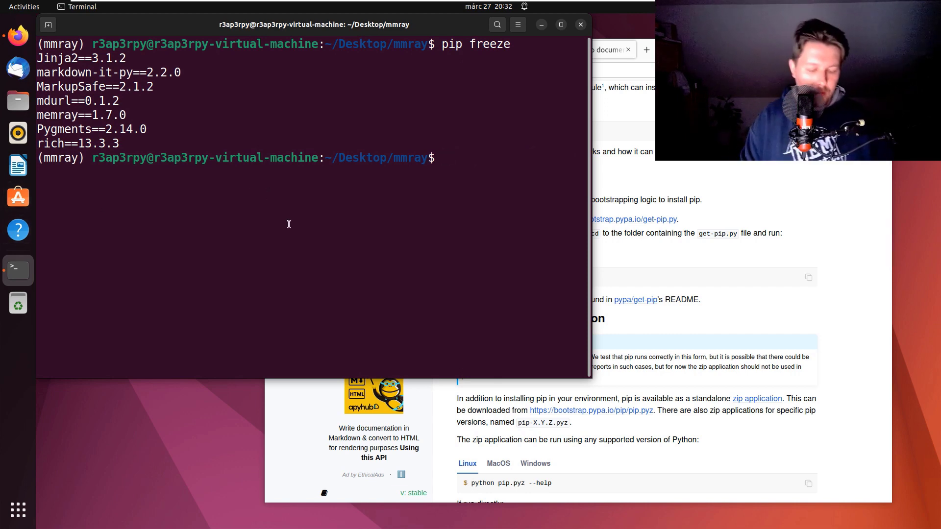
type("memray")
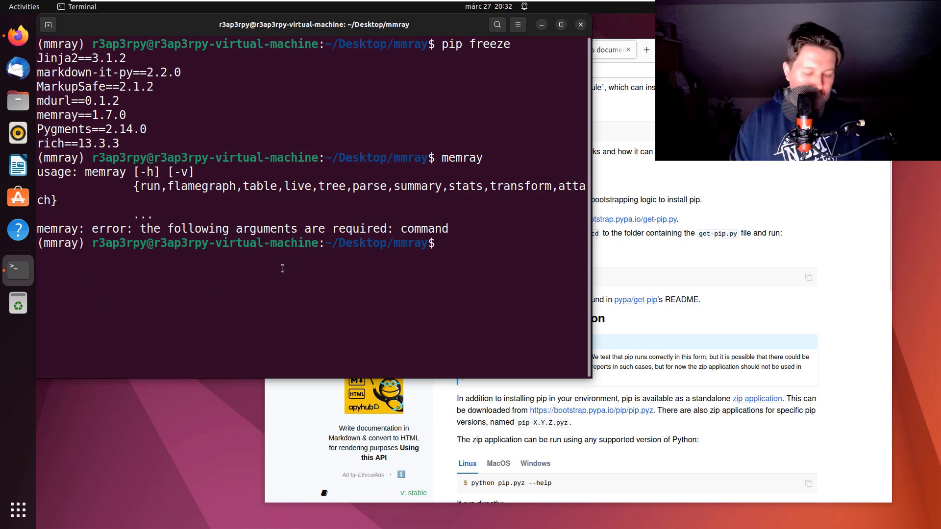
type("nano")
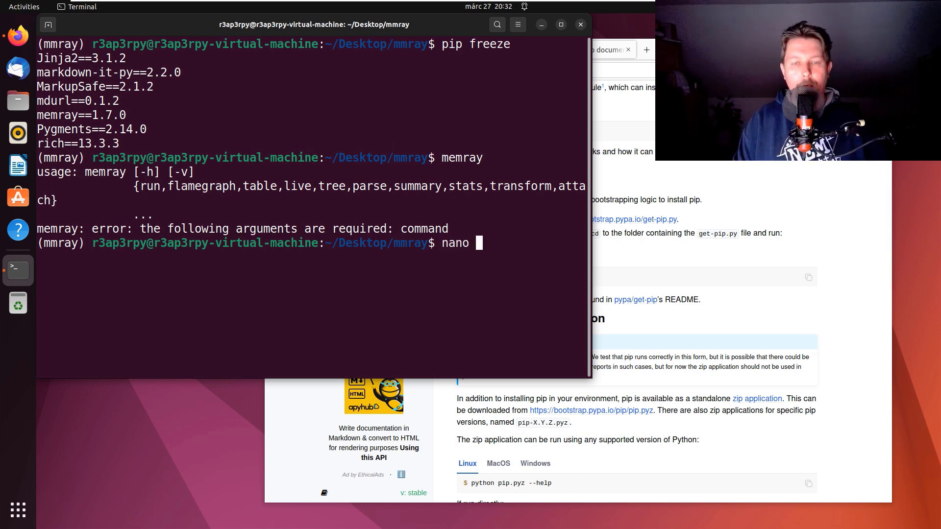
In test.py, define sum_to_million(n=1000000) with total = 0 and a for i in range(n) loop
type("test.p")
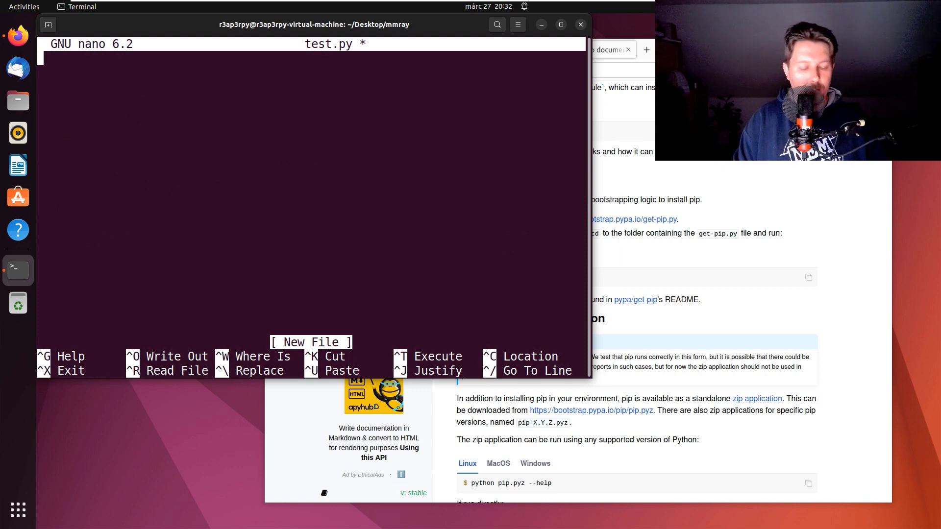
type("def")
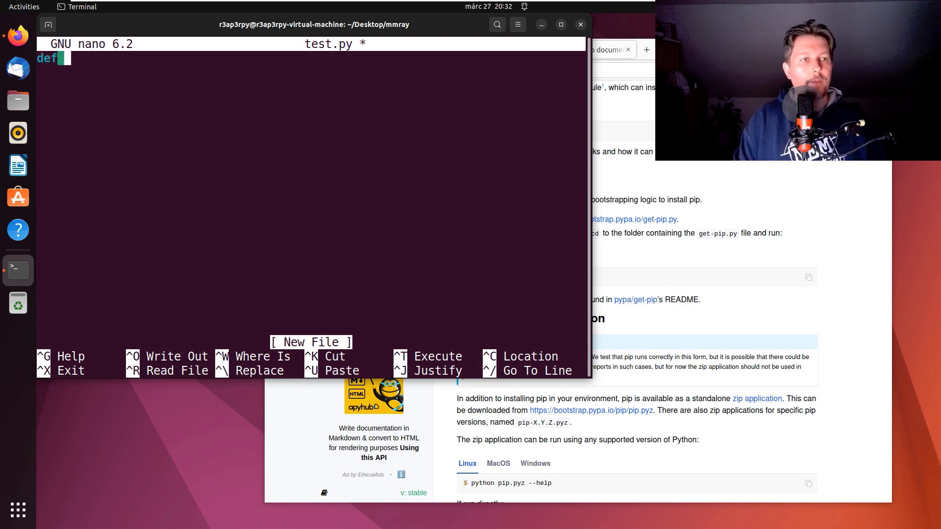
type("sum_")
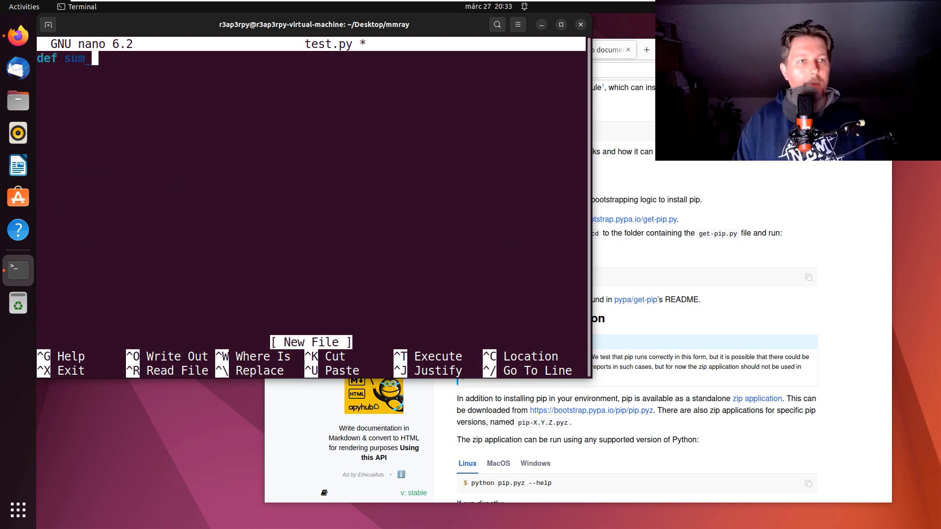
type("_to_mill")
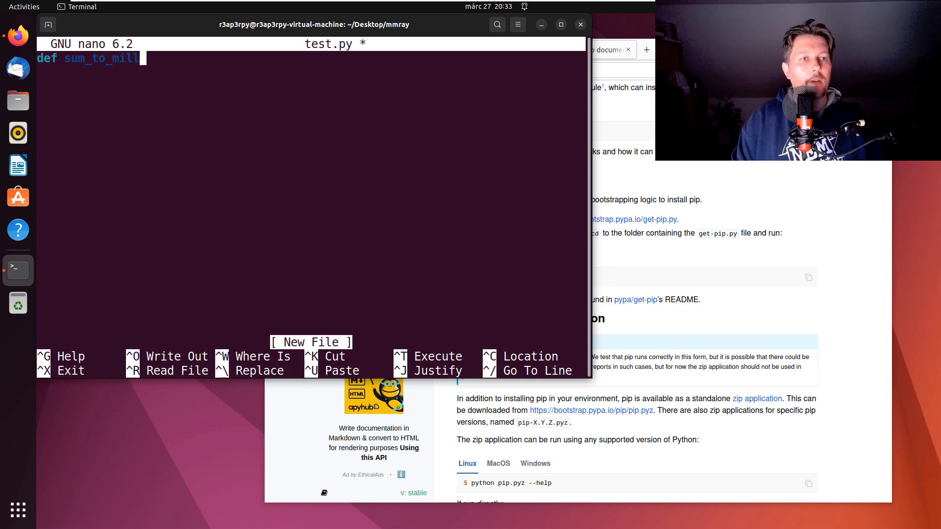
type("ion()")
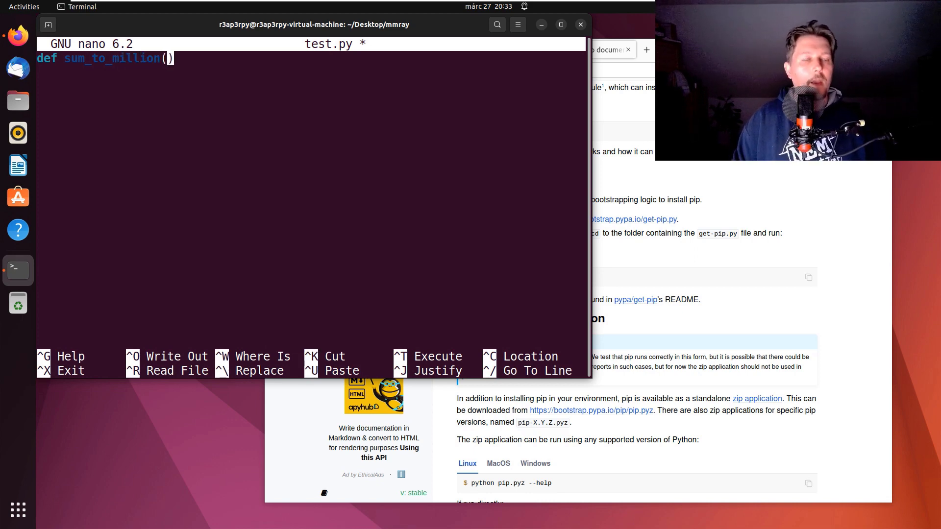
type("n=")
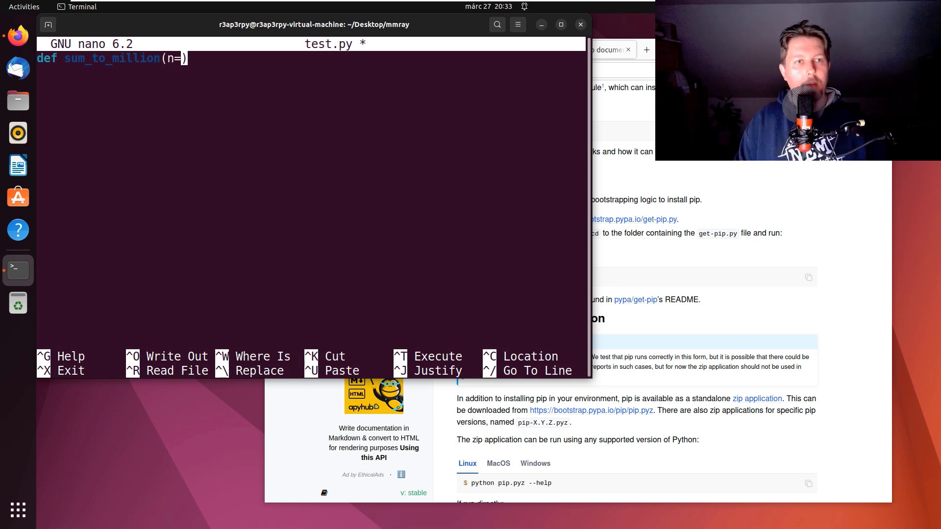
type("1_000_")
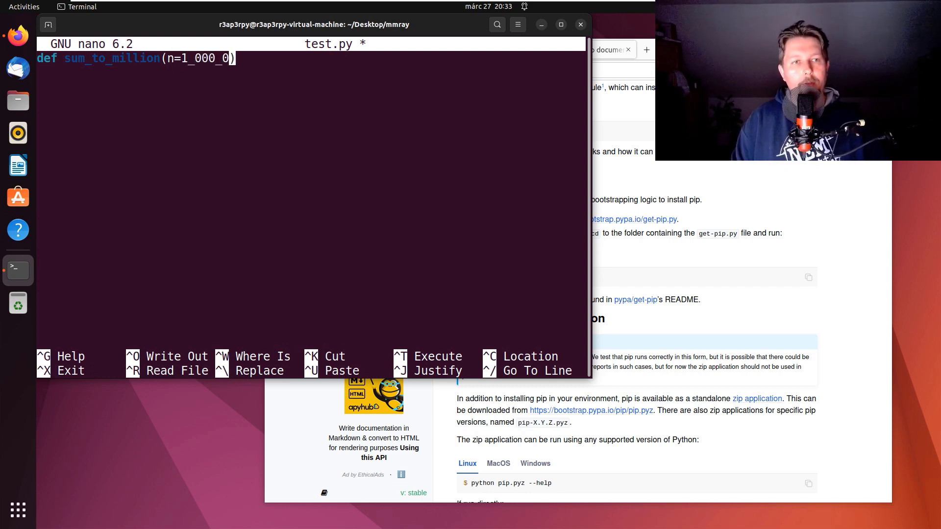
type("00):")
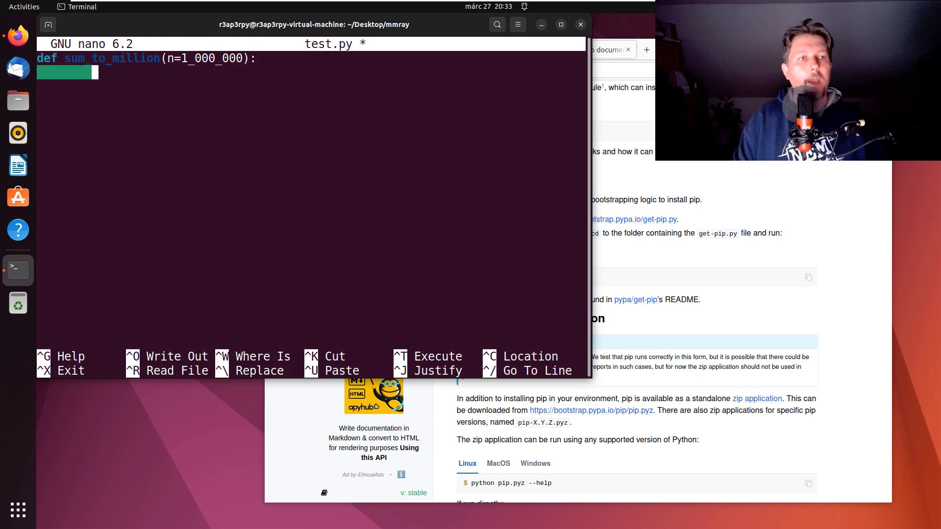
type("total")
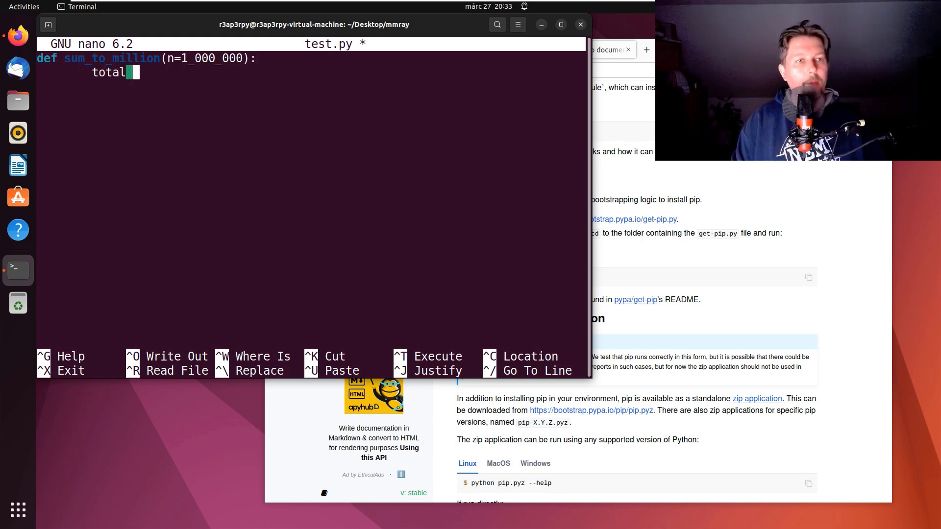
type("= 0")
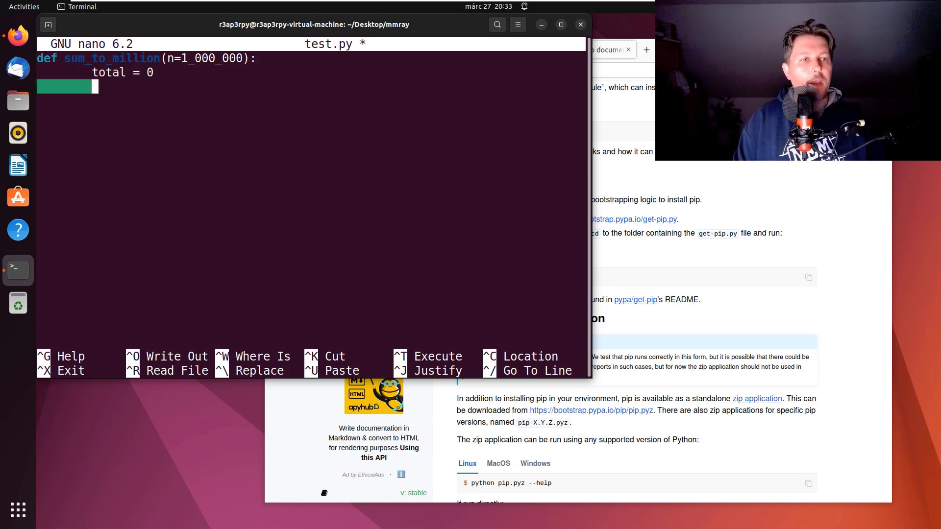
type("for i in range")
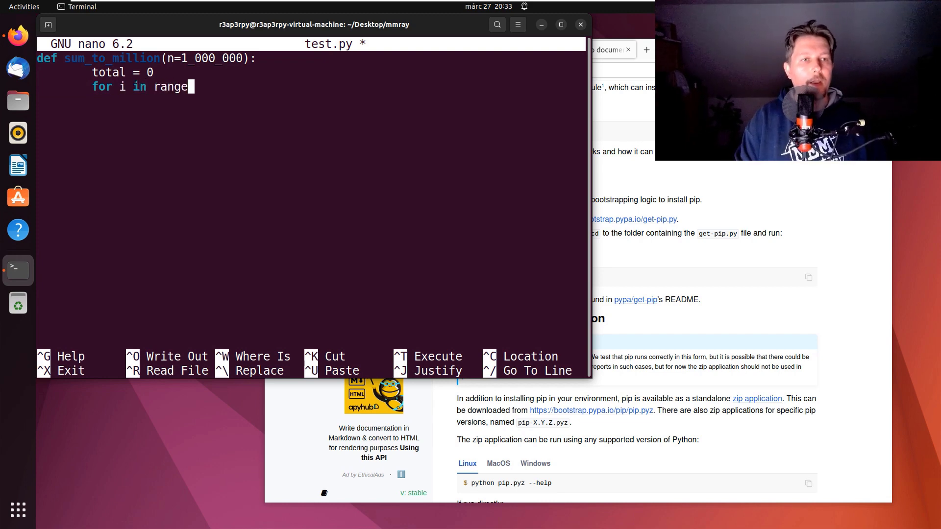
type("(n)")
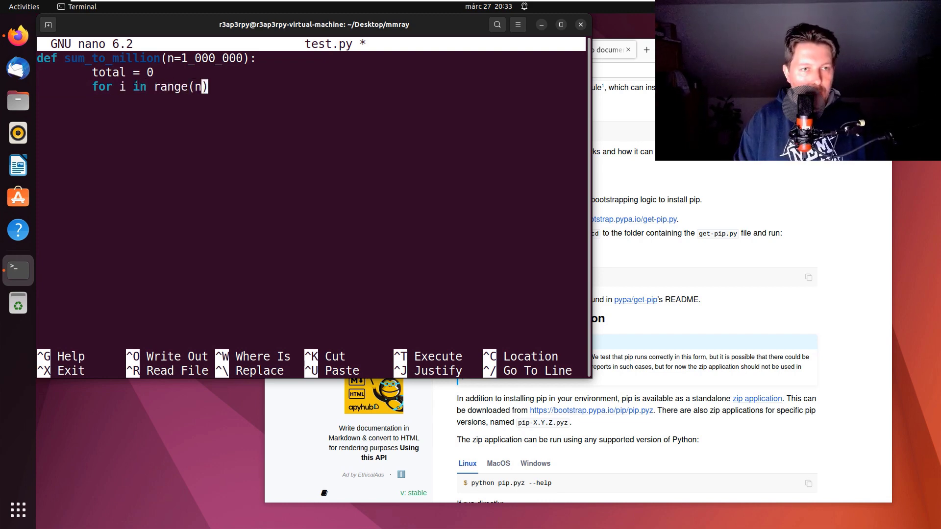
key("Return")
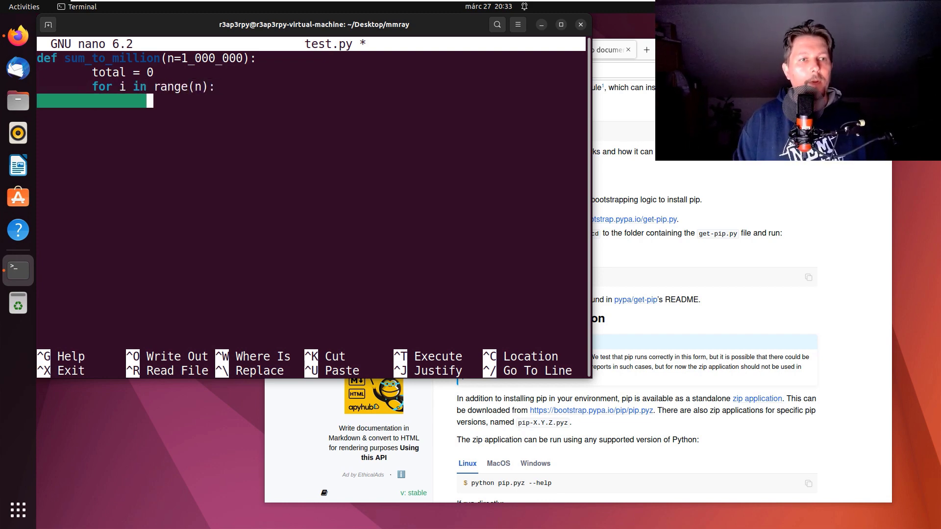
Accumulate total += i, return total, add print(sum_to_million()) and save test.py
type("total")
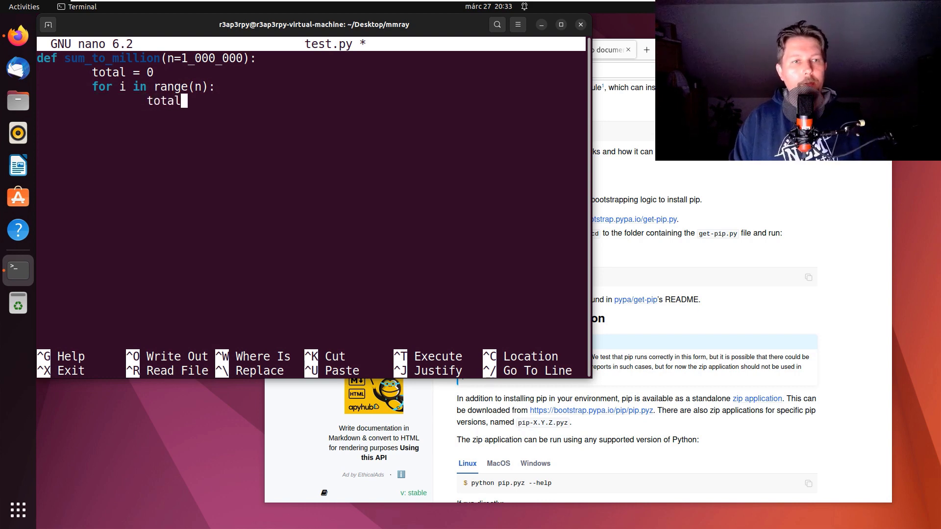
type("+= i")
type("return")
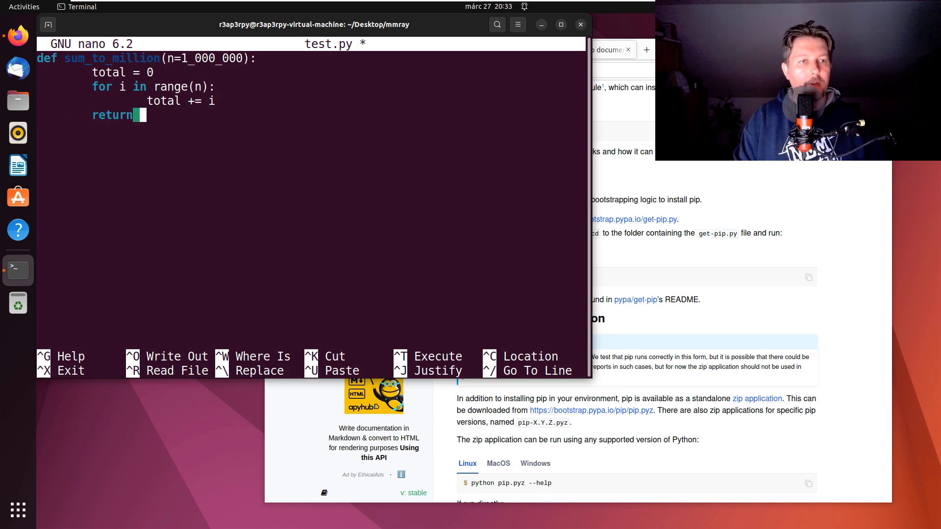
type("total")
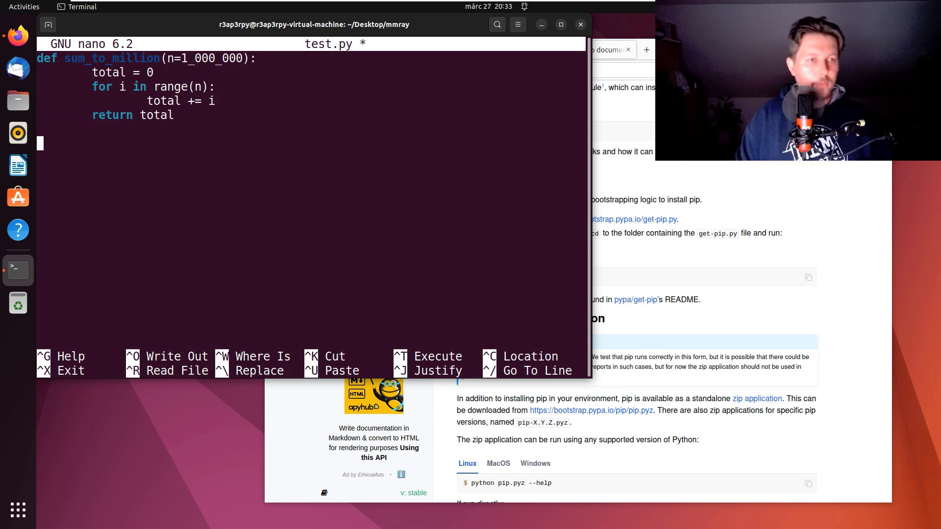
type("print()")
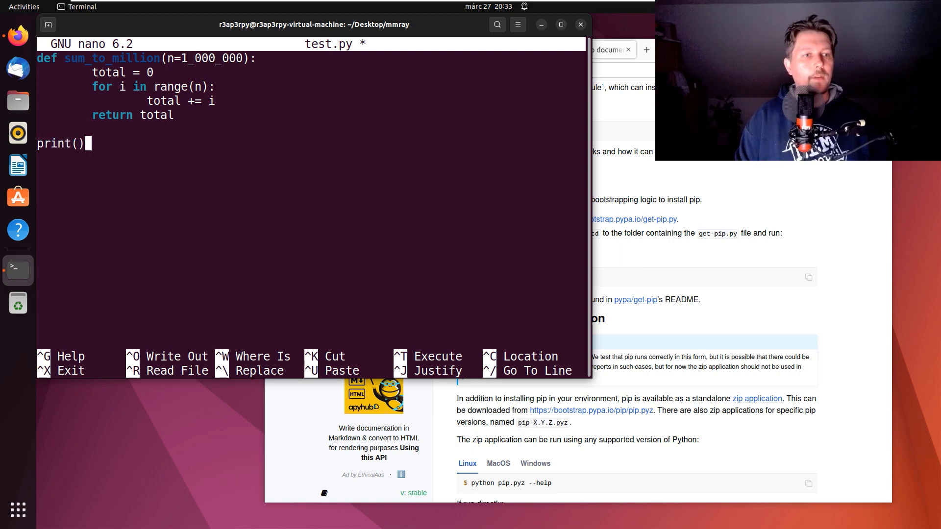
type("sum_to_")
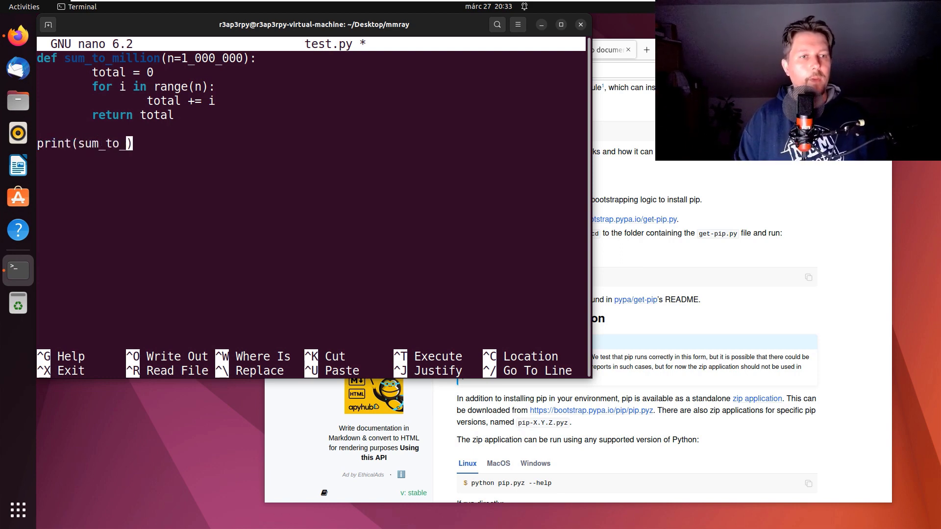
type("million(")
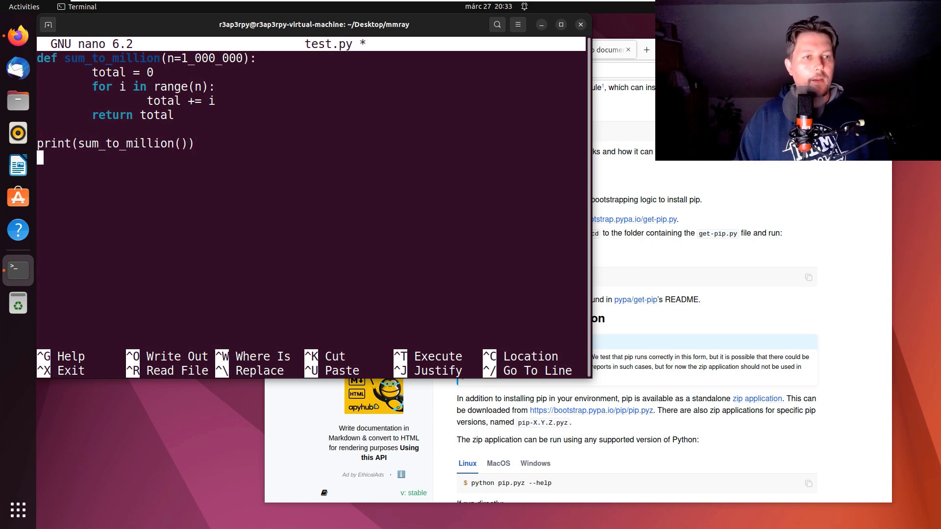
key("Ctrl+X")
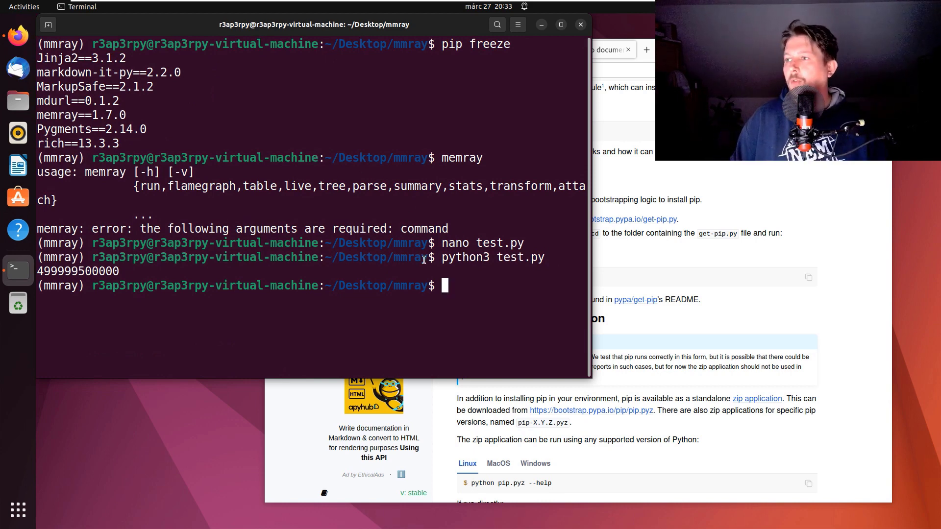
Run test.py with python3, then profile it with python3 -m memray run test.py
type("python3 -")
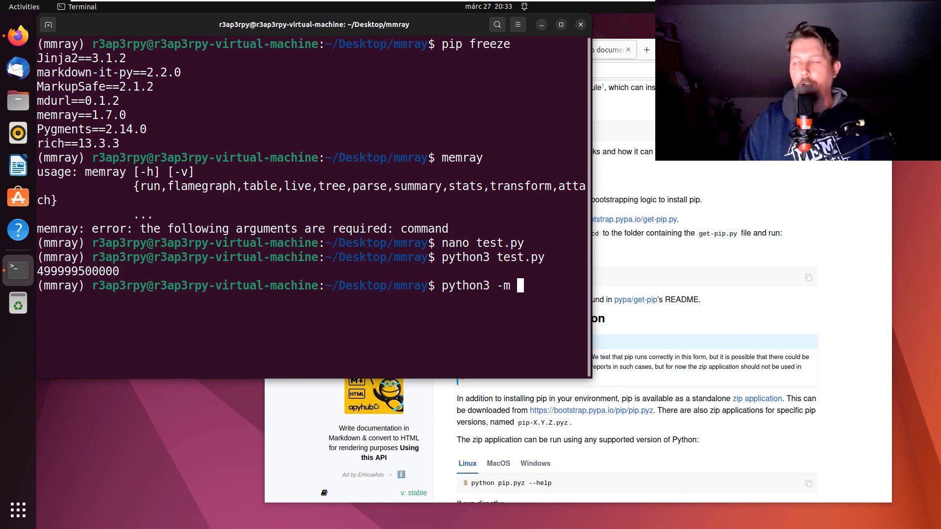
type("memray ru")
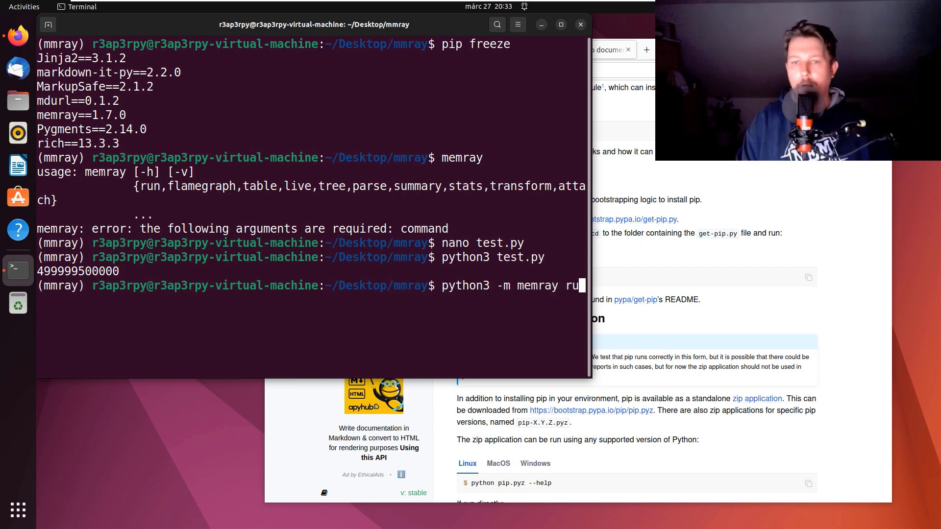
type("test.py")
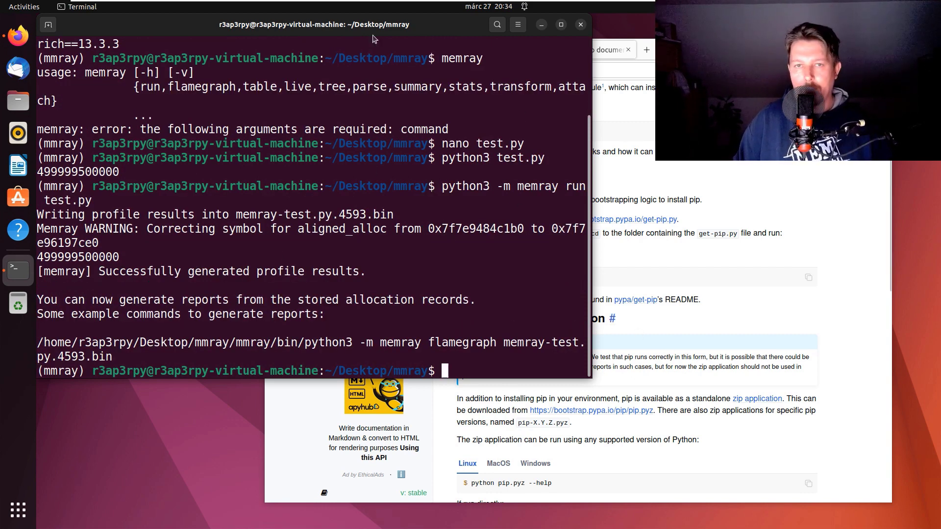
left_click(561, 24)
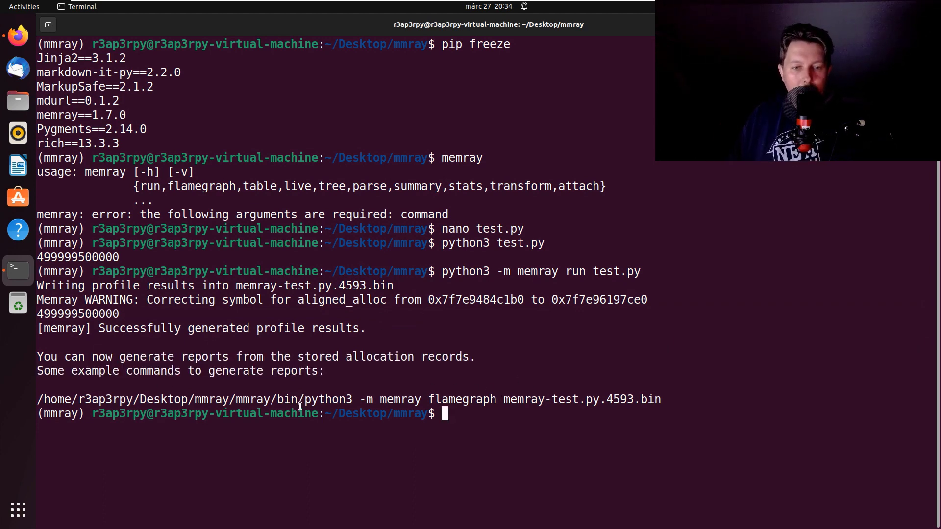
Generate memray-flamegraph-test.py.4593.html with the suggested command and list the folder with dir
right_click(631, 402)
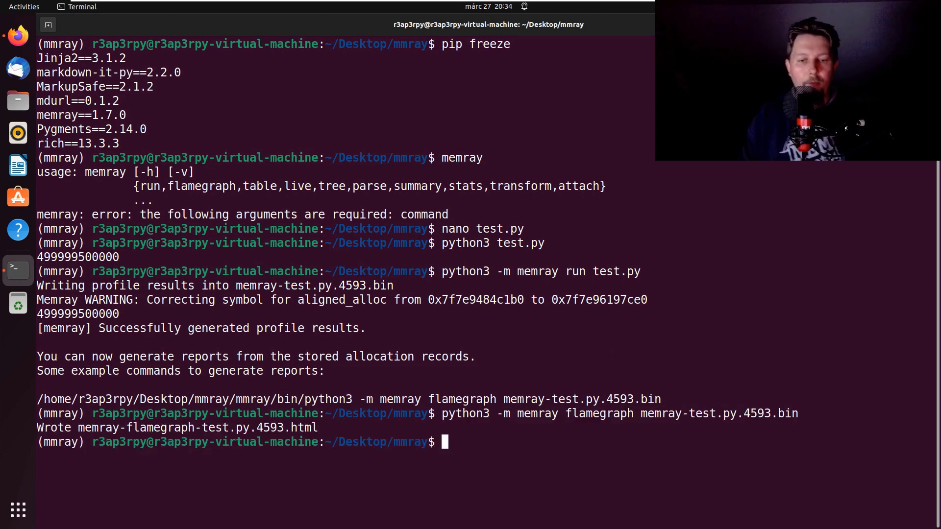
type("dir")
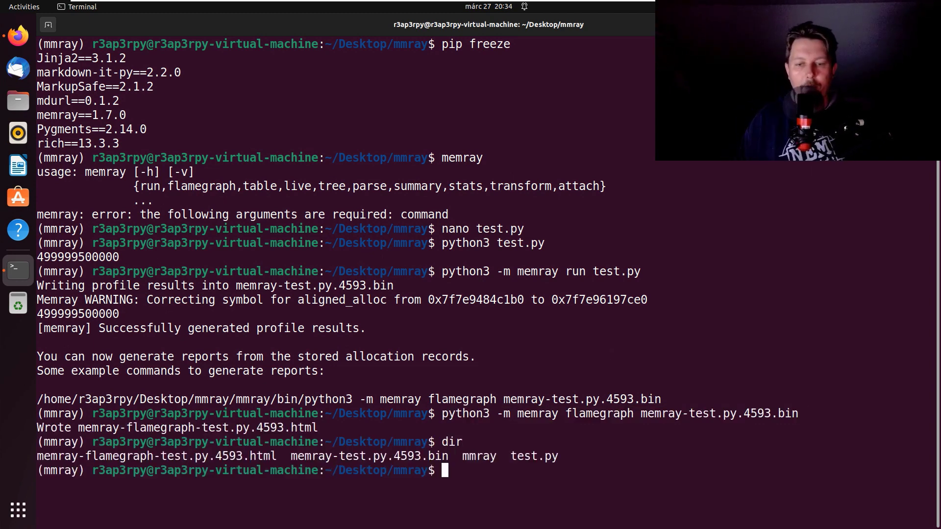
double_click(156, 456)
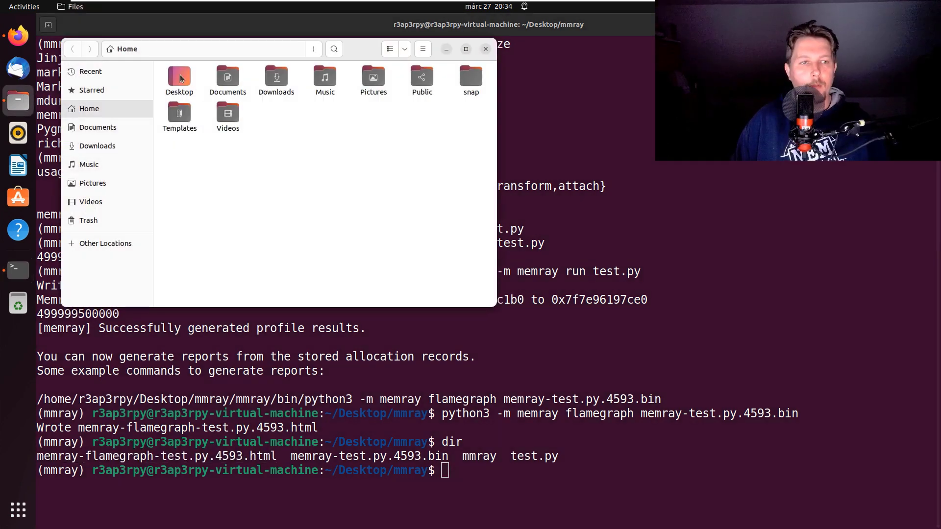
Navigate into Desktop/mmray and open memray-flamegraph-test.py.4593.html in Firefox
double_click(179, 76)
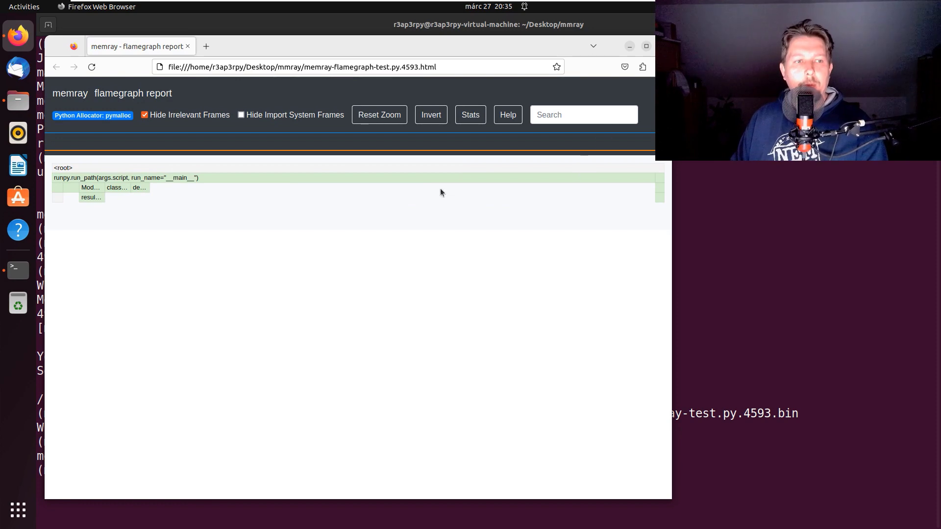
mouse_move(90, 187)
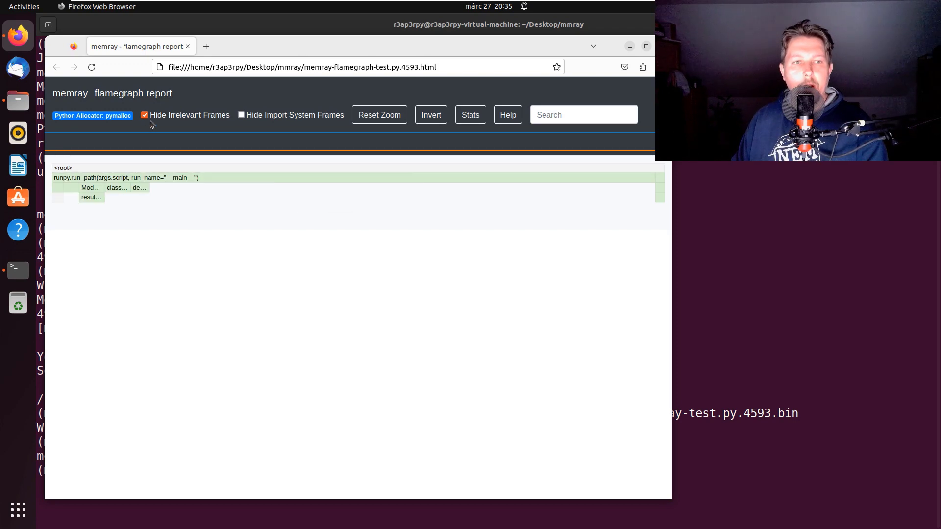
mouse_move(57, 189)
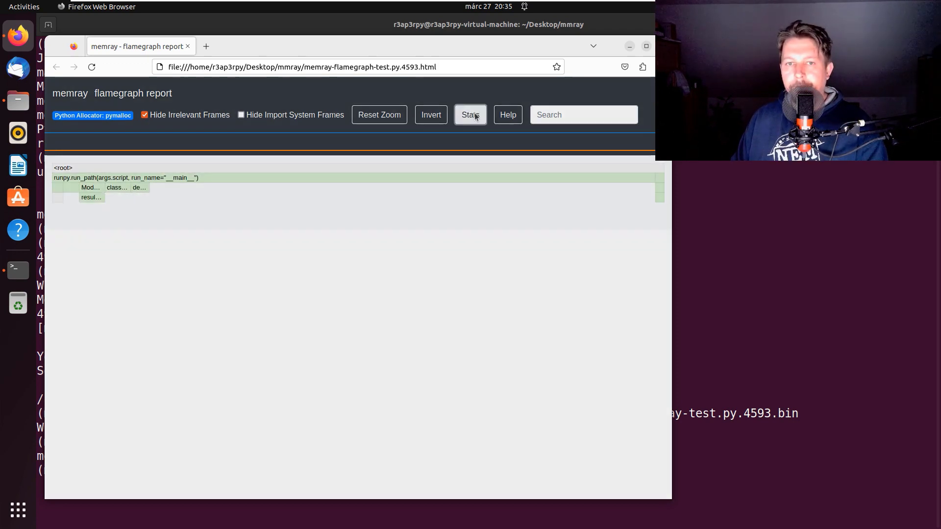
View the Memray run stats showing 104 allocations and 35.2 KiB peak memory
left_click(470, 115)
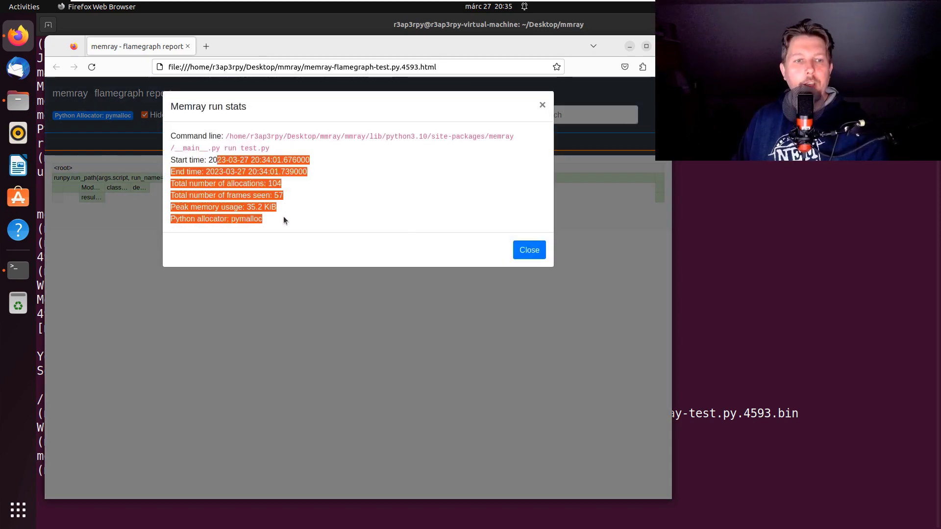
left_click(224, 149)
type("vi")
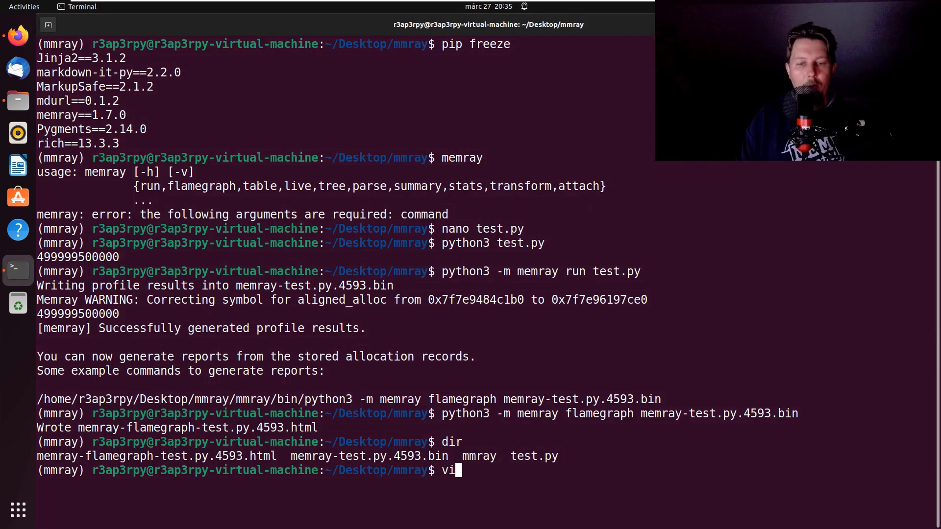
Copy test.py to test2.py and open test2.py in nano
type("mv")
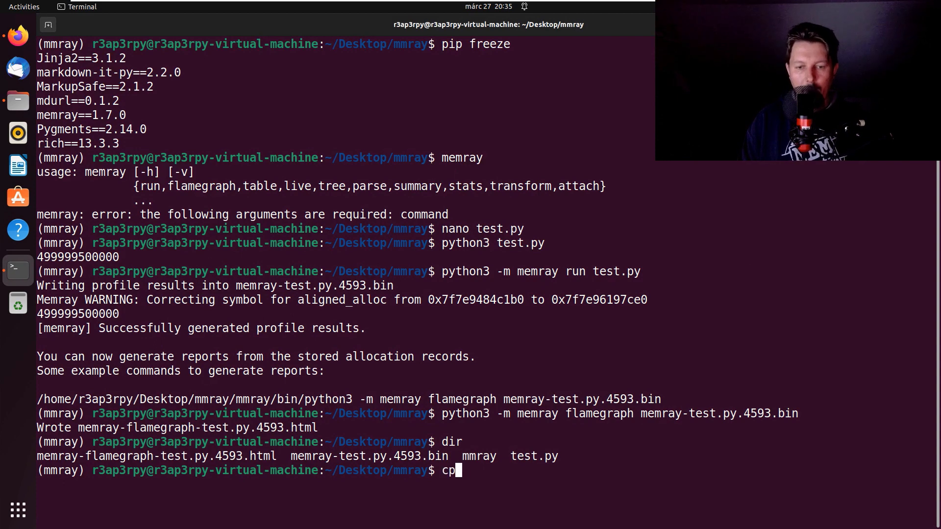
type("test.py test2.py")
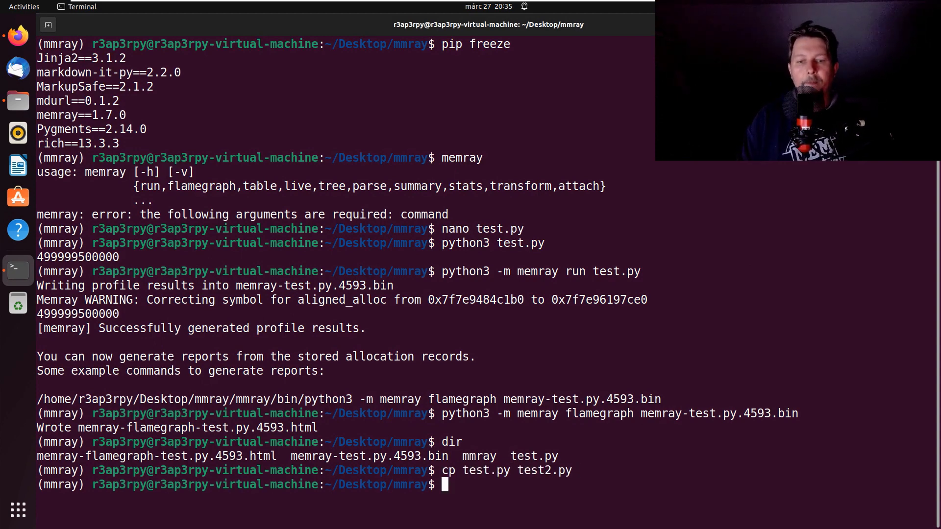
type("nano")
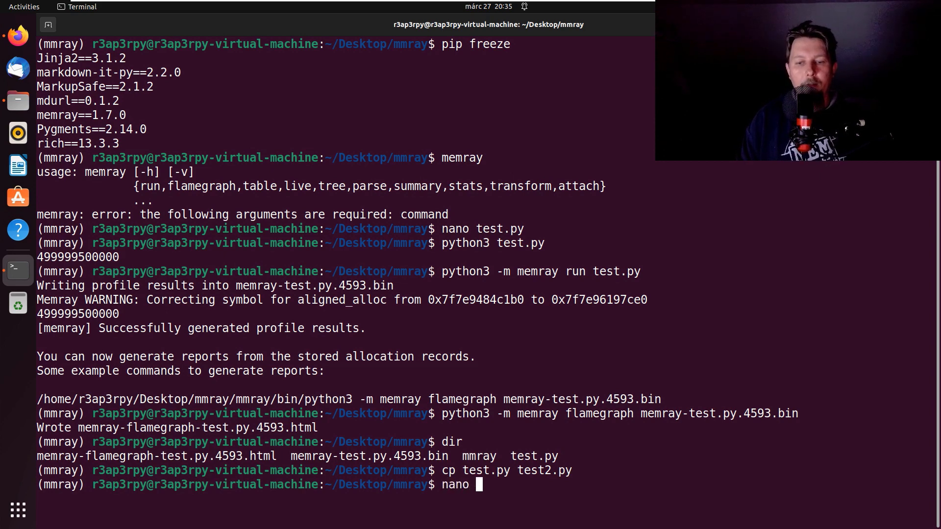
type("test2.py")
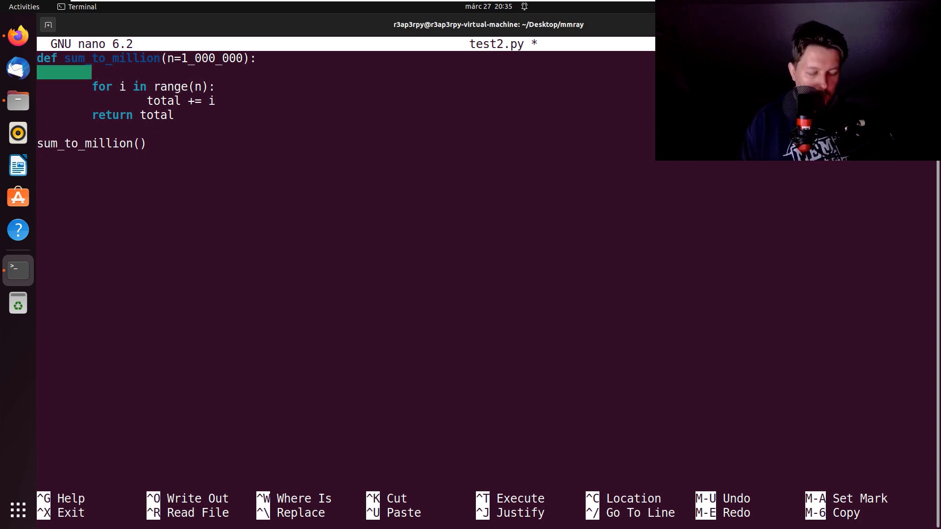
Change test2.py to use tmp = [] with tmp.append(i) in the loop, and save it
type("tmp = [")
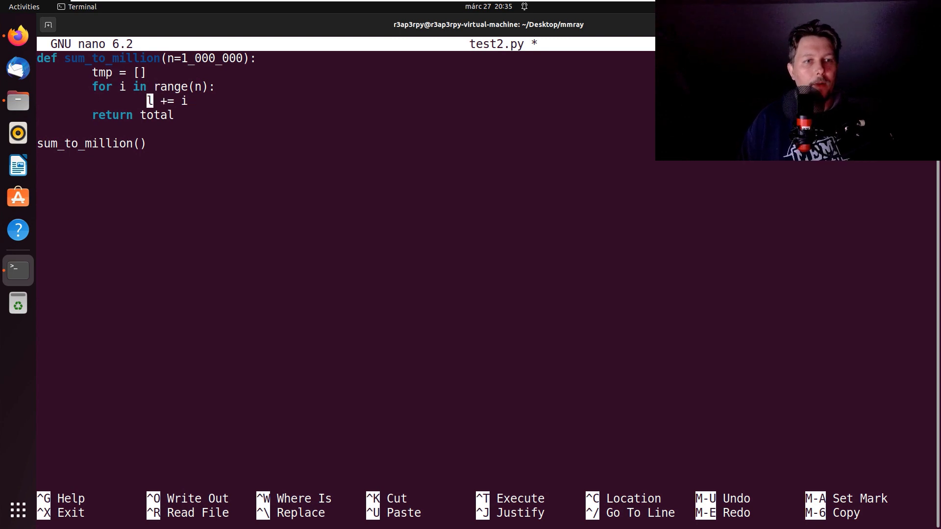
type("tmp.append(i")
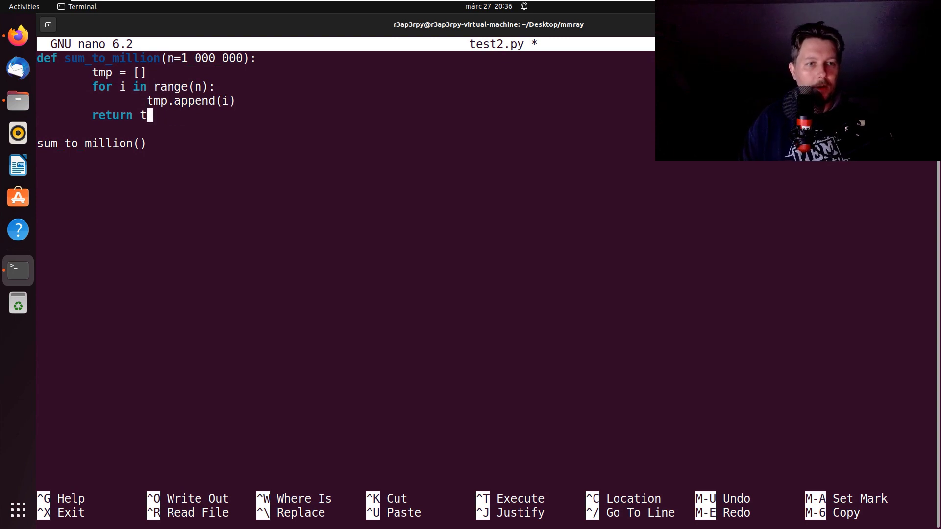
key("ctrl+x")
type("python3 -m memray run test2.py")
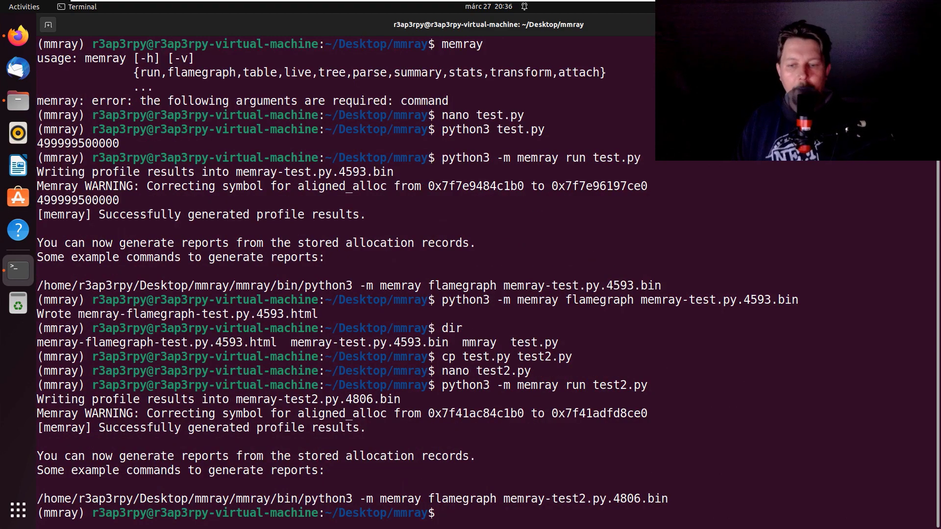
Profile test2.py with memray and generate the flamegraph from memray-test2.py.4806.bin
type("dir")
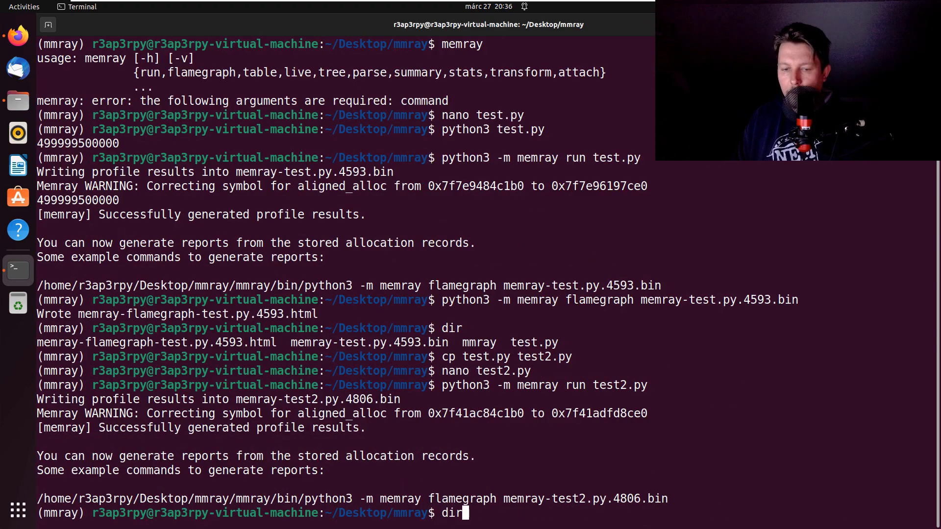
type("nano test2.py")
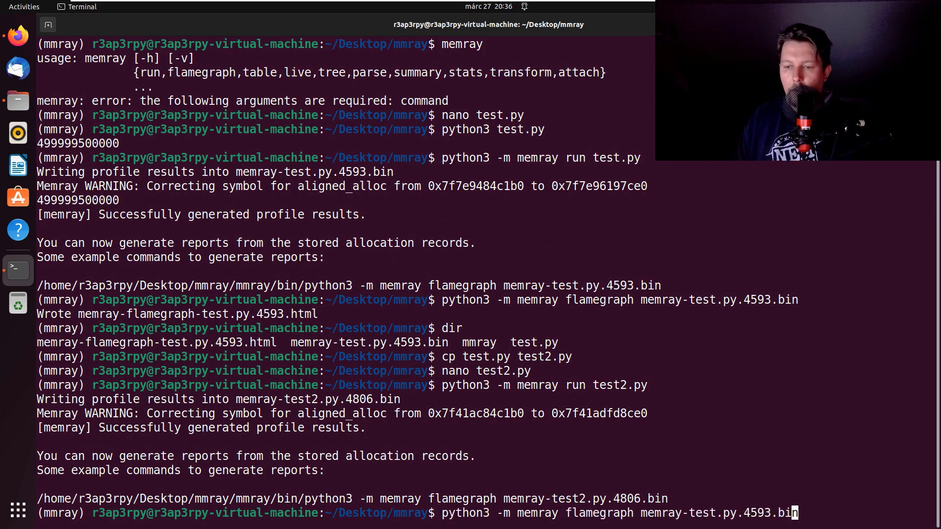
key("BackSpace")
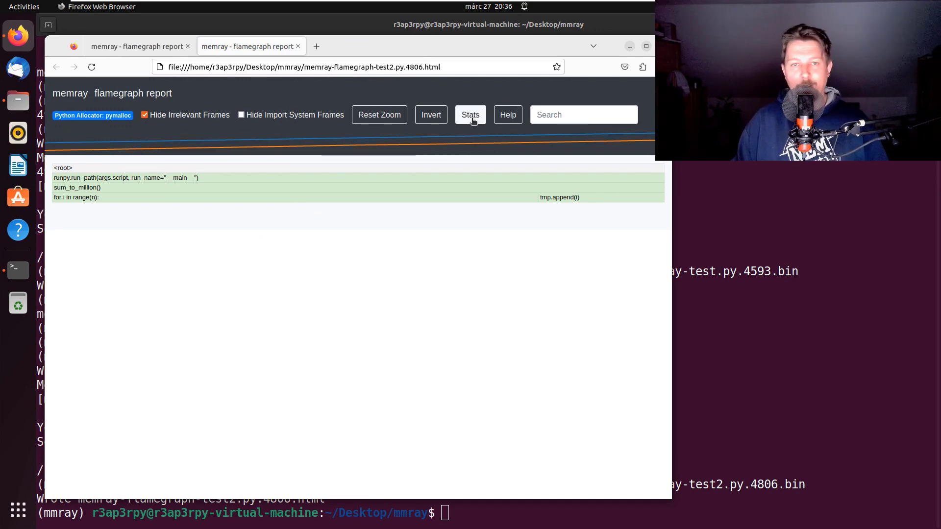
Show the Memray run stats for the test2.py flamegraph: 325 allocations, 39.1 MiB peak
left_click(471, 114)
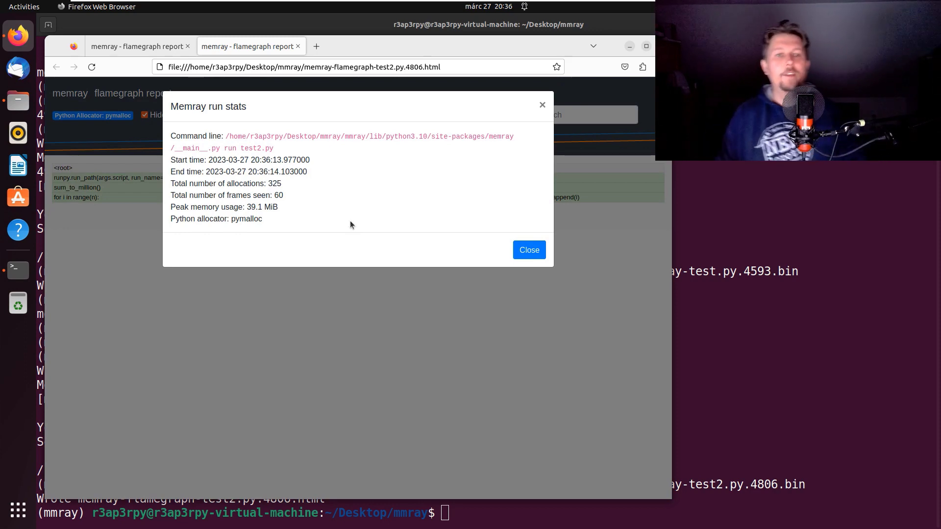
mouse_move(286, 208)
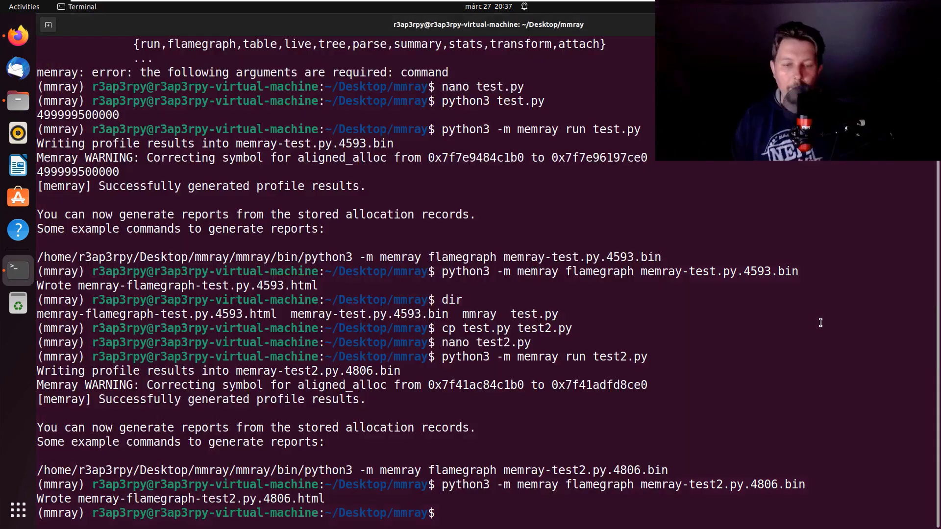
Start 'pip install pytest-memray', then begin a nano command for a test file in the new tests folder
type("pip install")
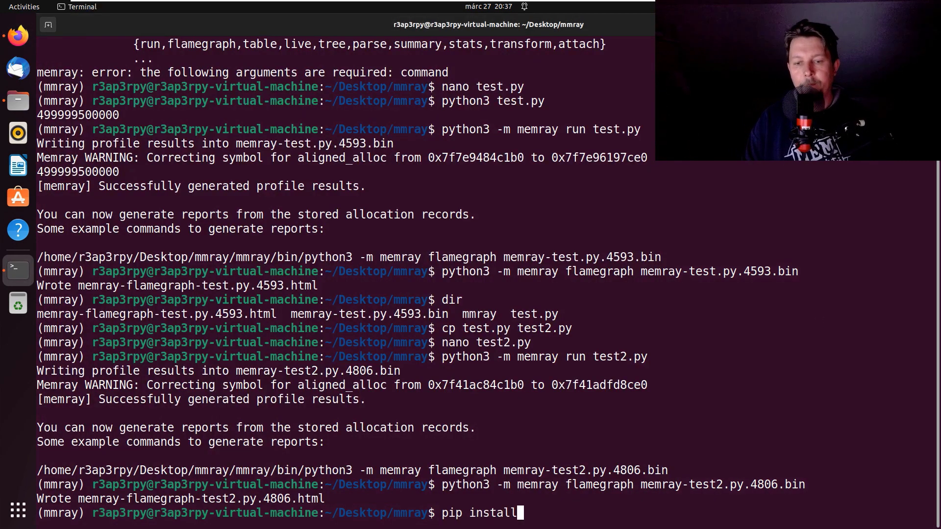
type("pytest-m")
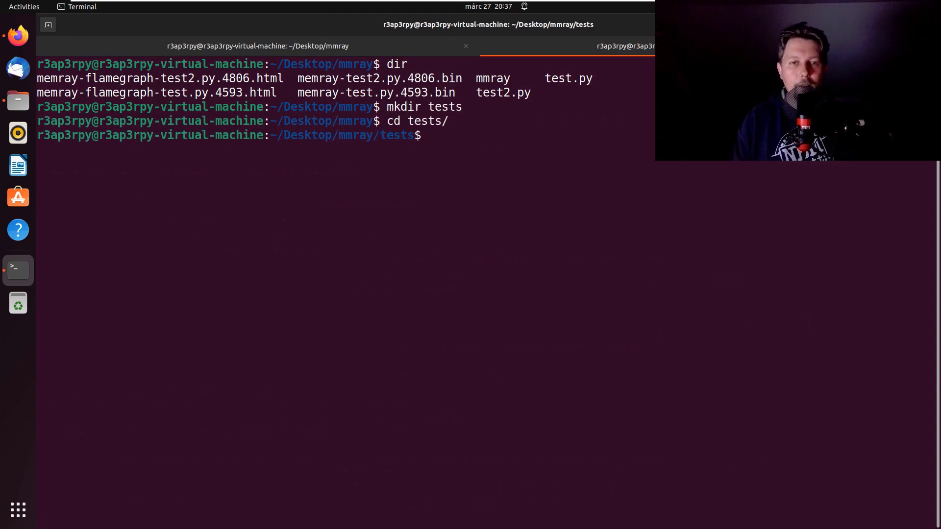
type("n")
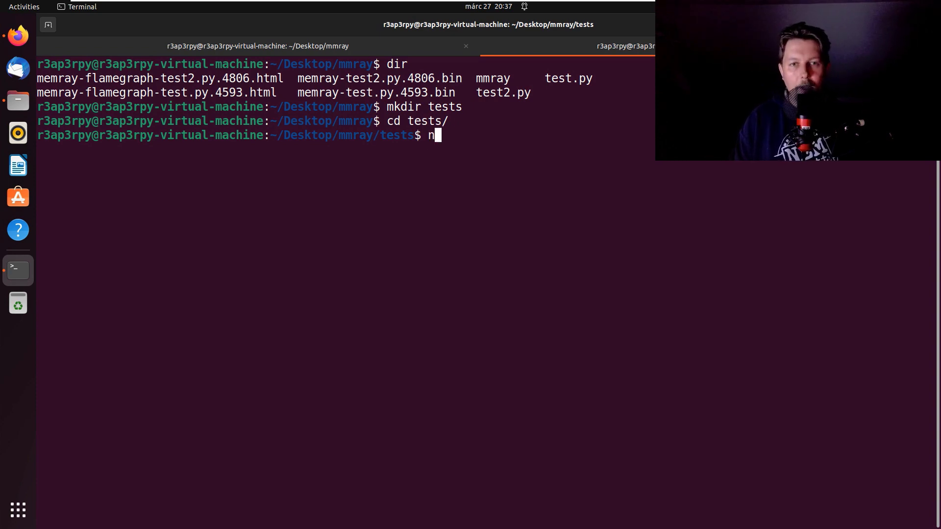
type("ano test_")
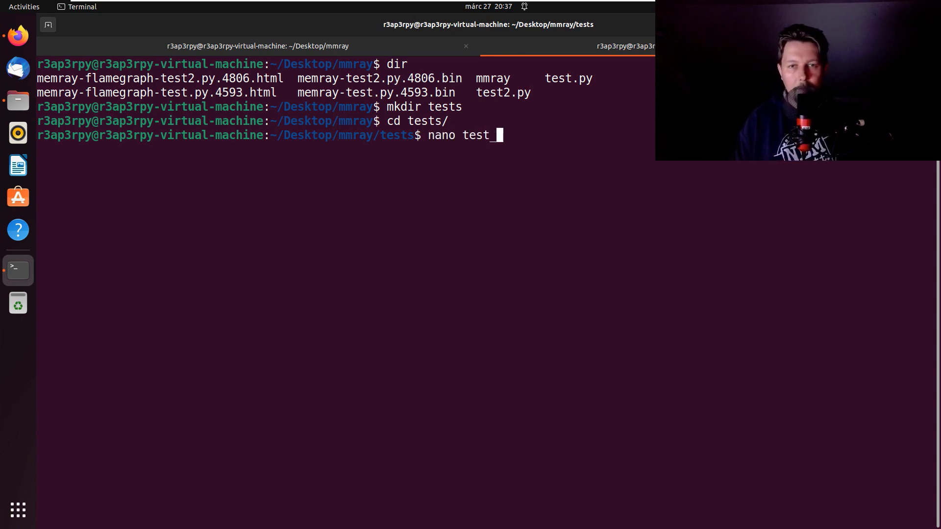
In test_a.py, write test a() with assert True and test b() with assert False
key("Return")
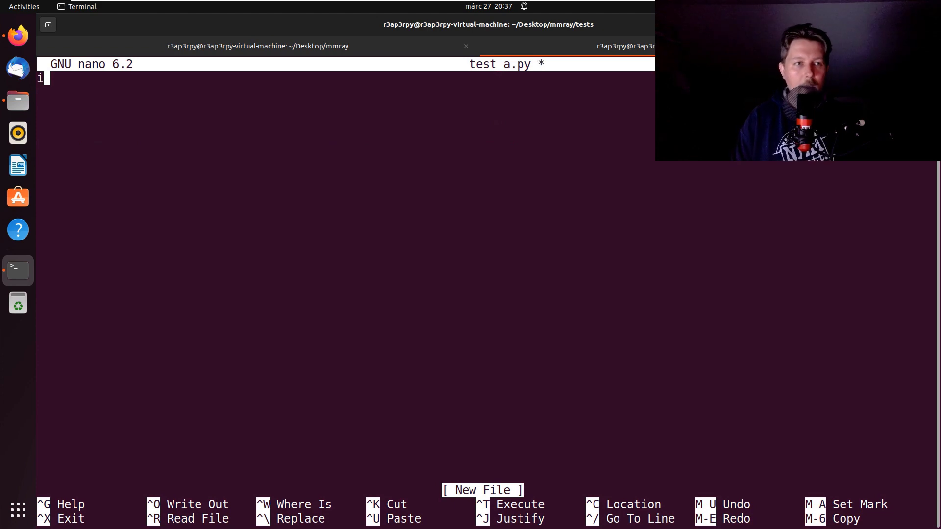
type("def")
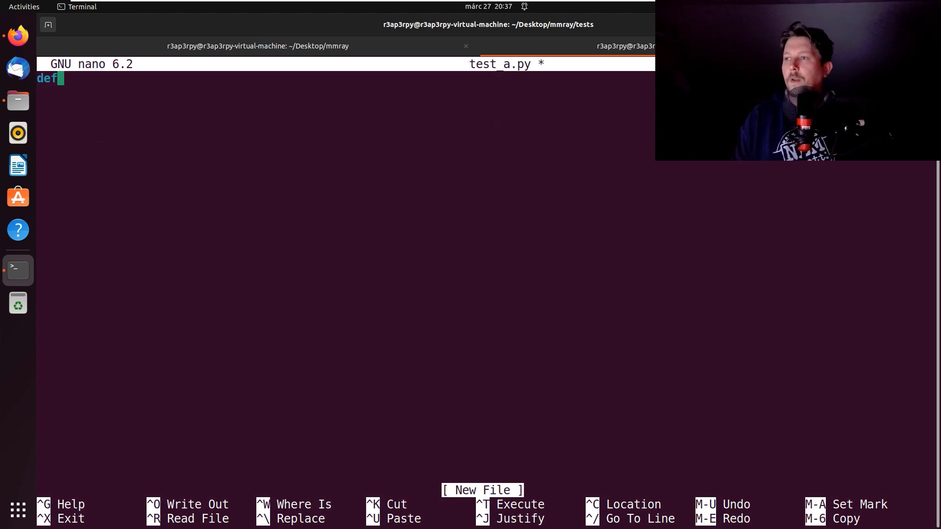
type("a()")
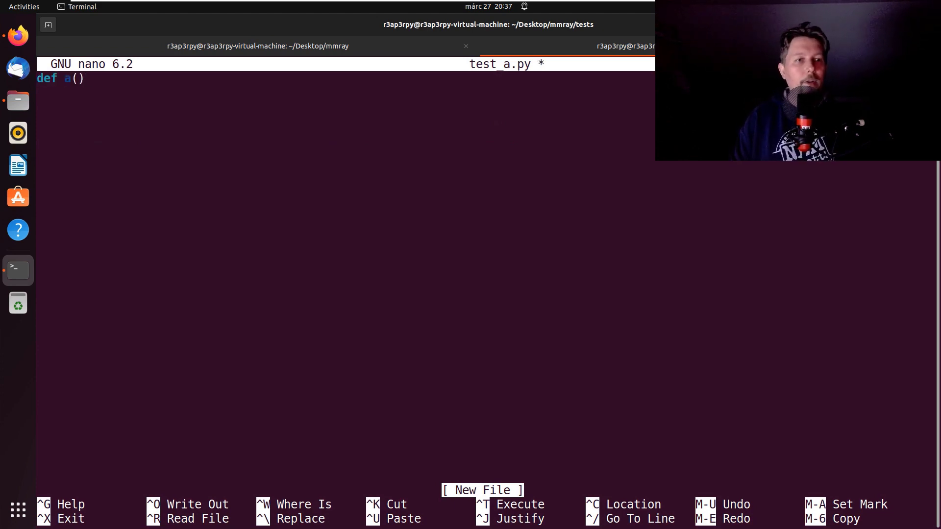
type(":")
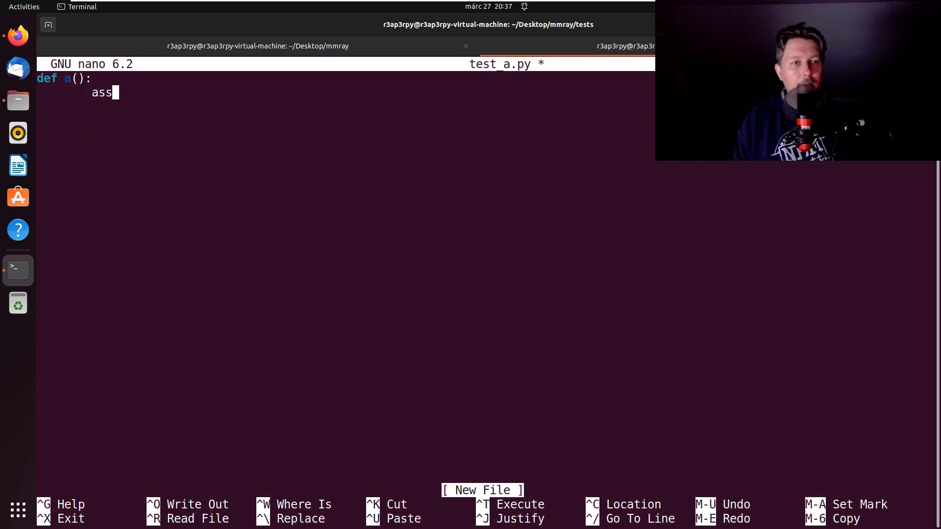
type("ert True")
left_click(346, 120)
type("def")
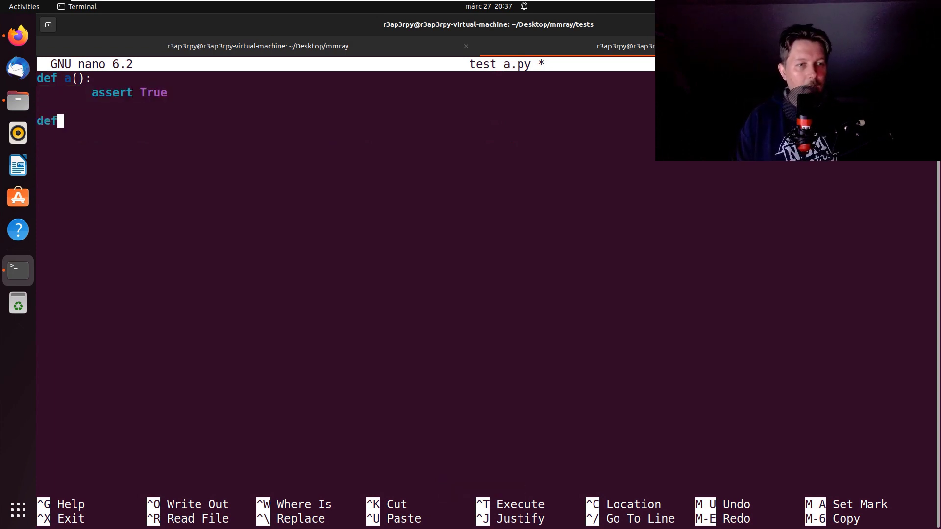
type("b()")
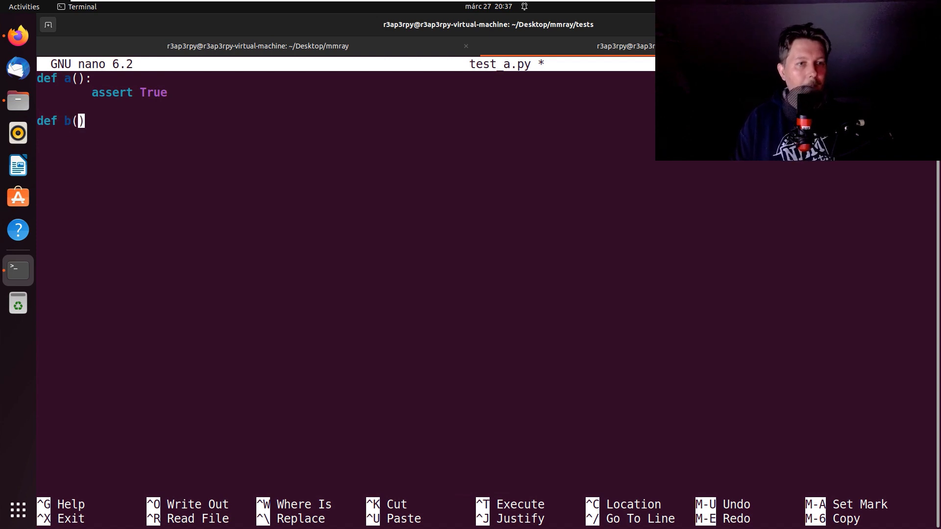
type(":")
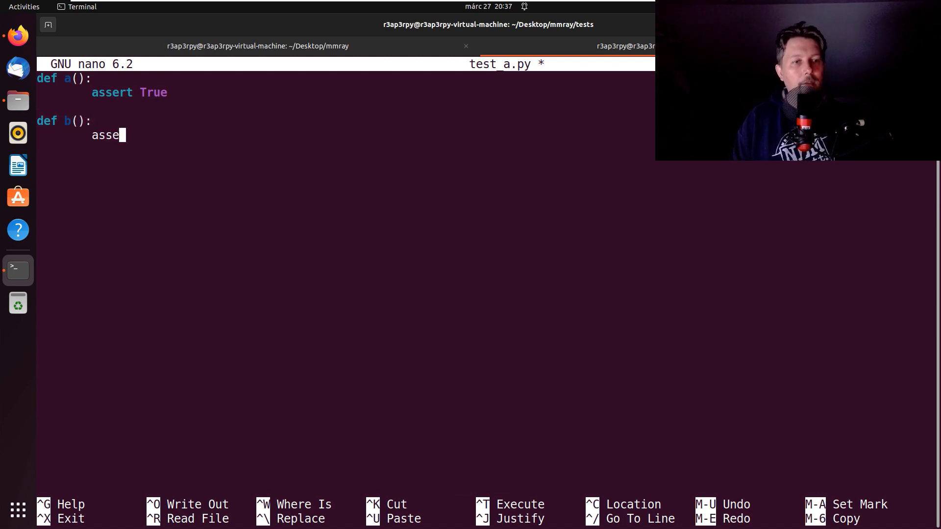
type("rt False")
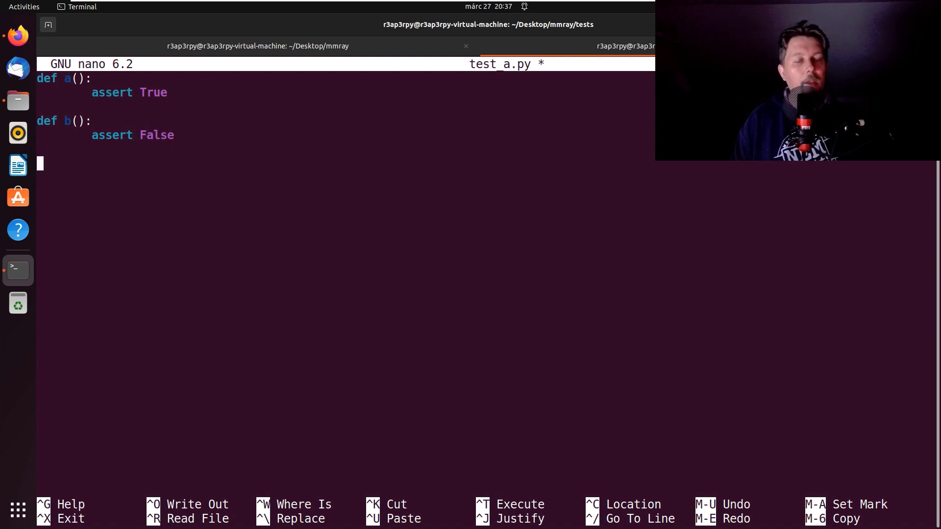
Add test c() asserting 5 == len([1,2,3,4,5]) and save the file
type("def")
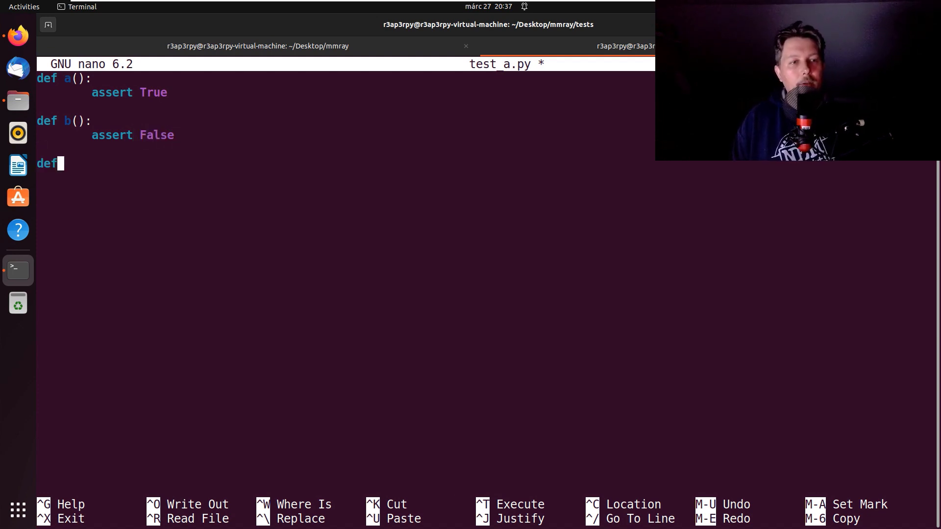
type("c():")
type("assert")
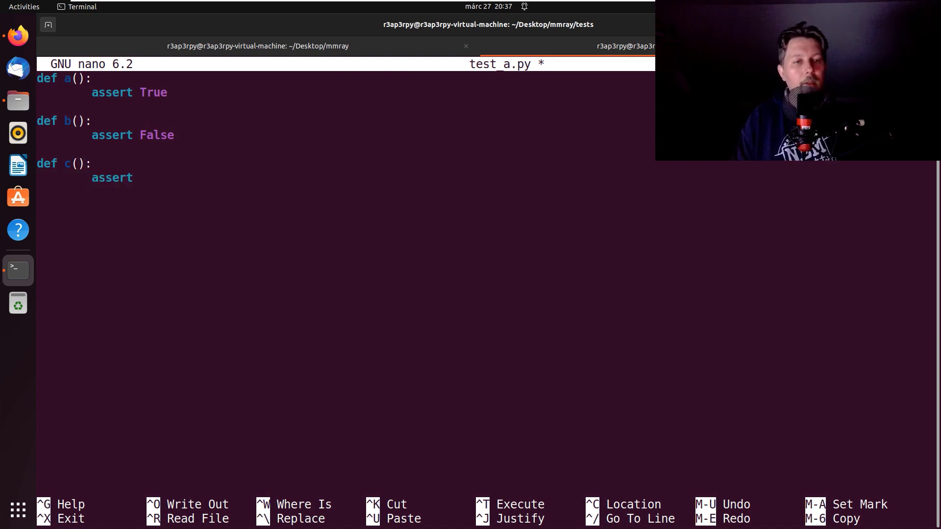
type("6")
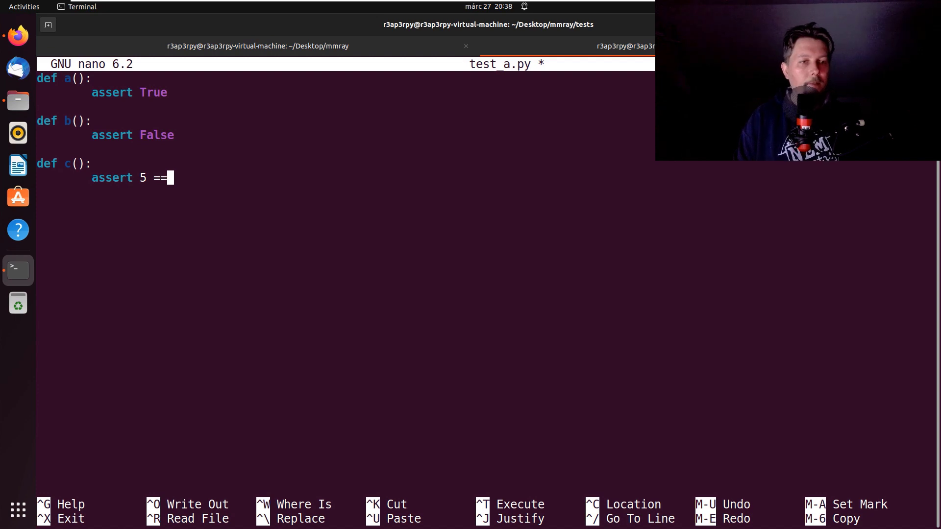
type("len()")
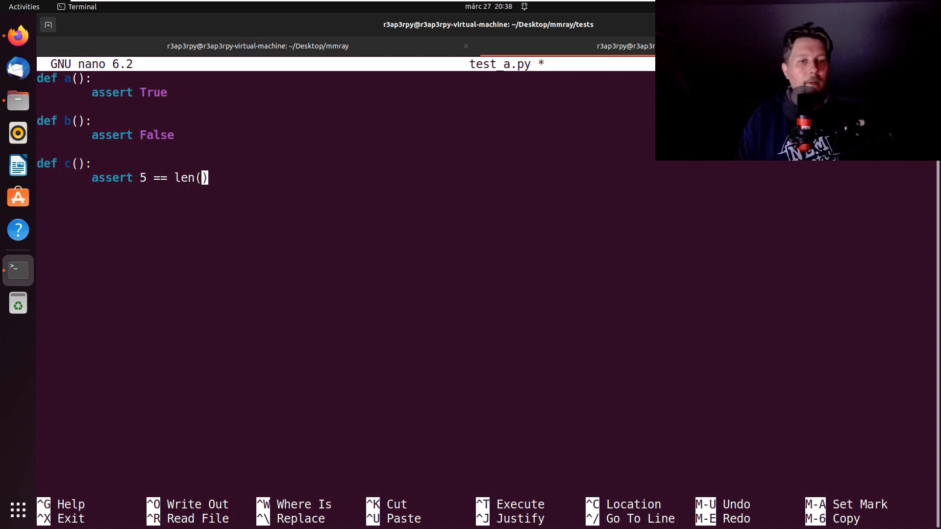
type("[1,2,3,4,5]")
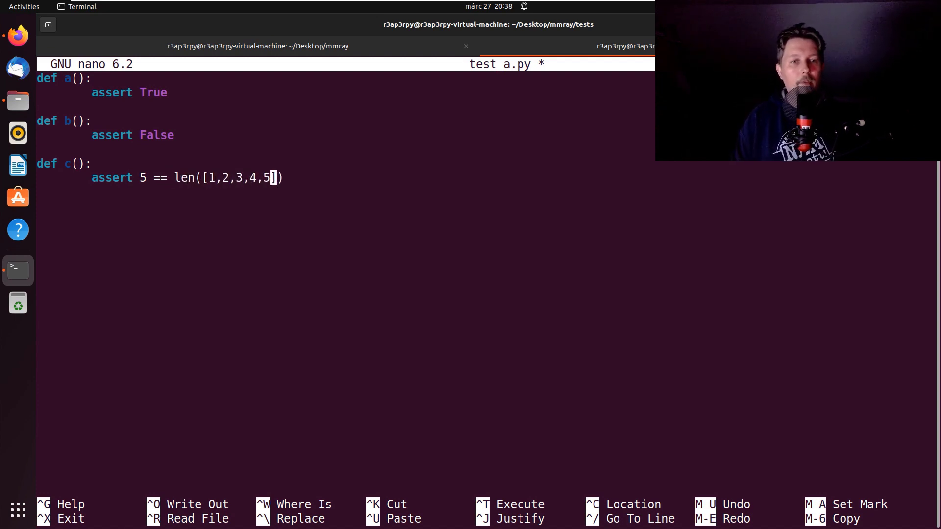
key("ctrl+x")
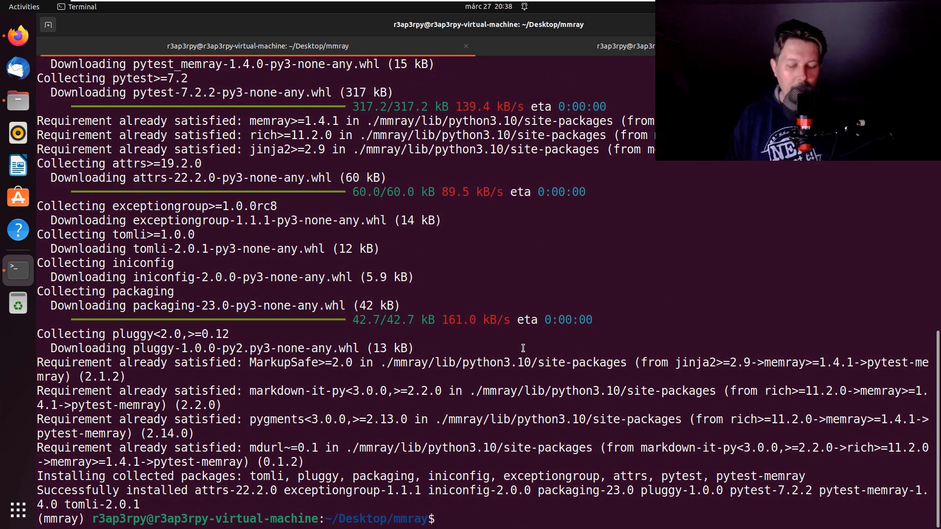
Run 'pytest --memray tests/', which collects no tests, then start a dir command
type("pytest")
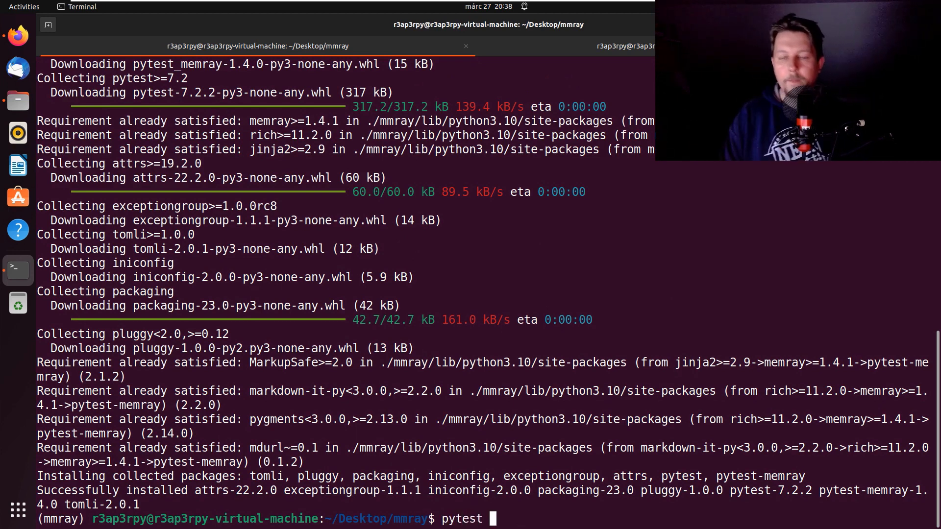
type("--mem")
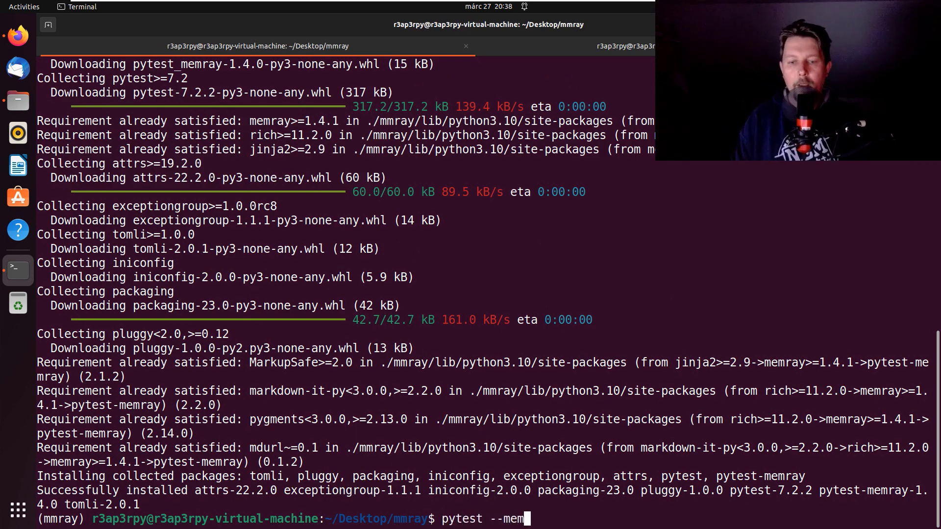
type("ray tests/")
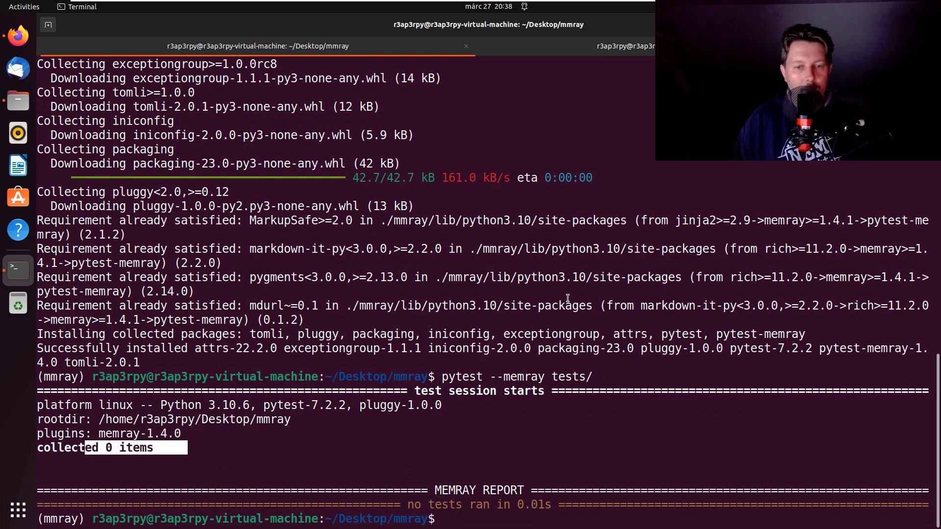
type("di")
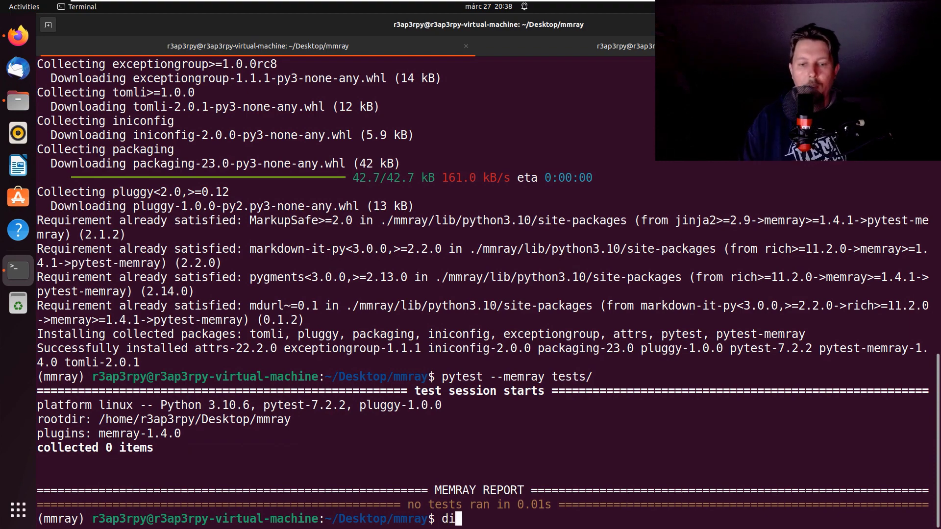
List the project and tests folders, then start vi on pytest.ini
type("r")
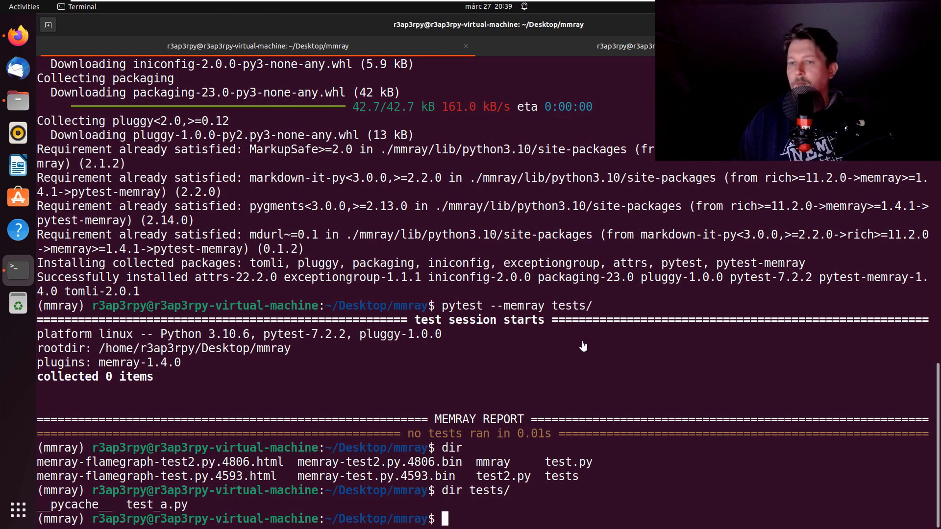
type("vi py")
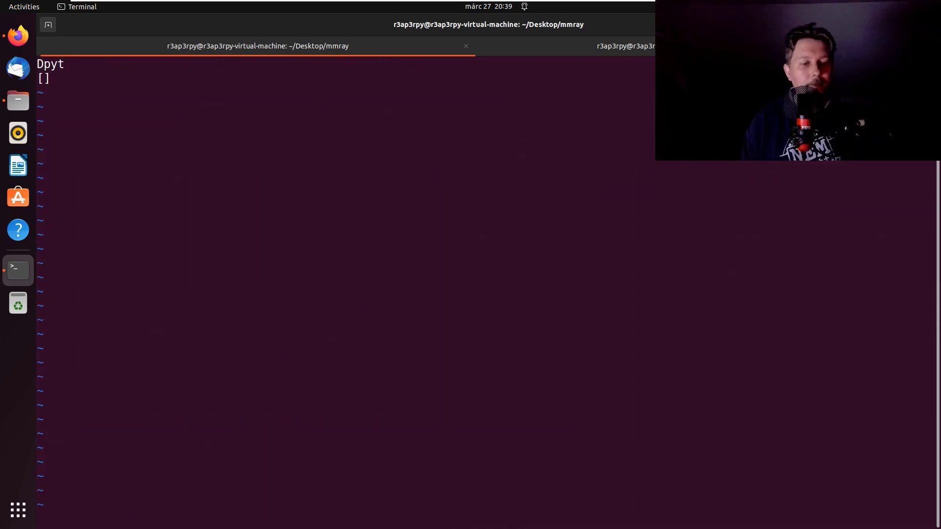
Quit vi, reopen pytest.ini and write [pytest] with python_files = ./tests/test_*.py
type(":q!")
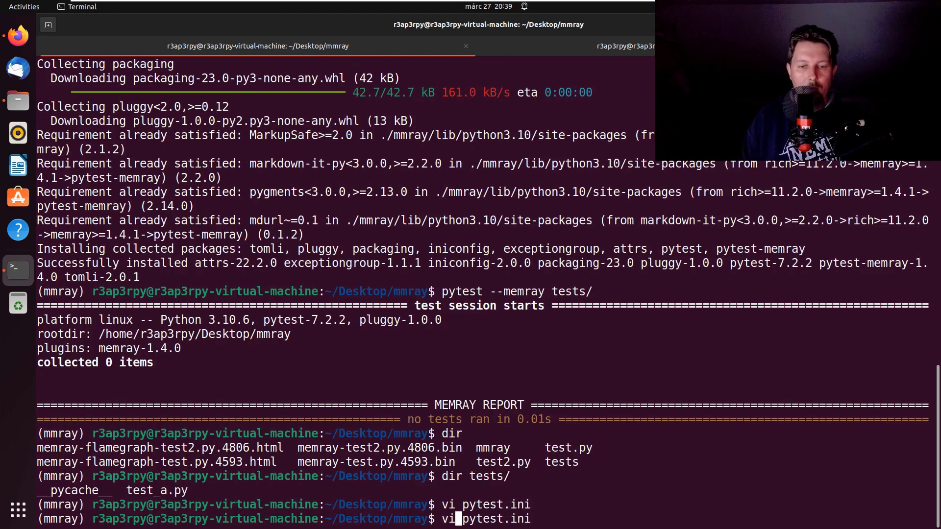
key("Return")
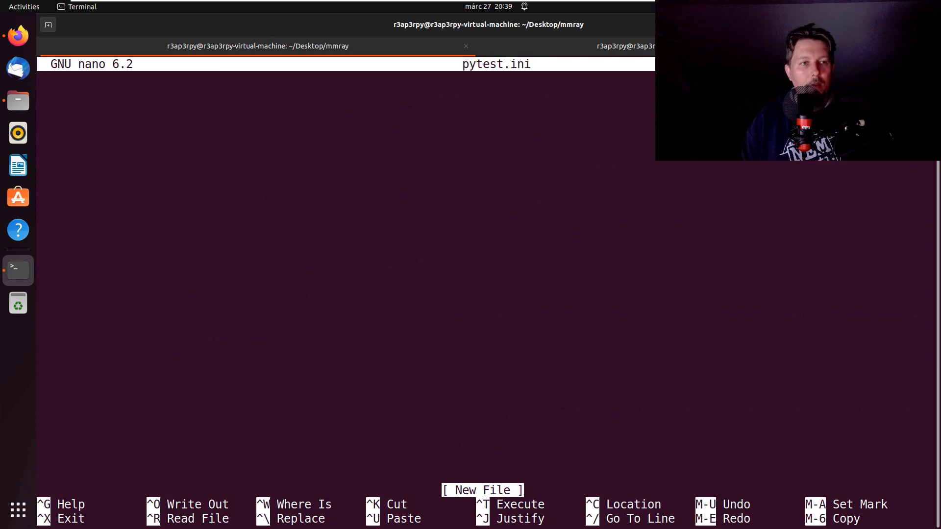
type("[pytest]")
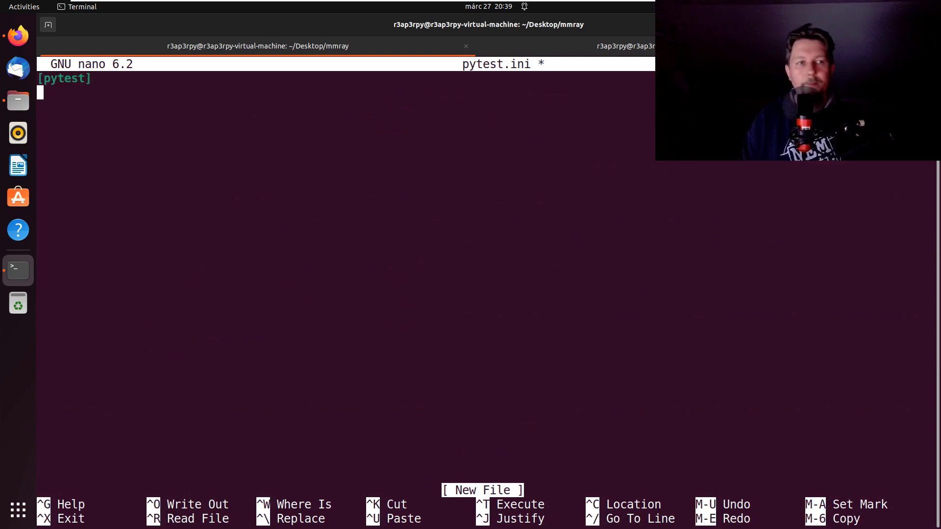
type("pyth")
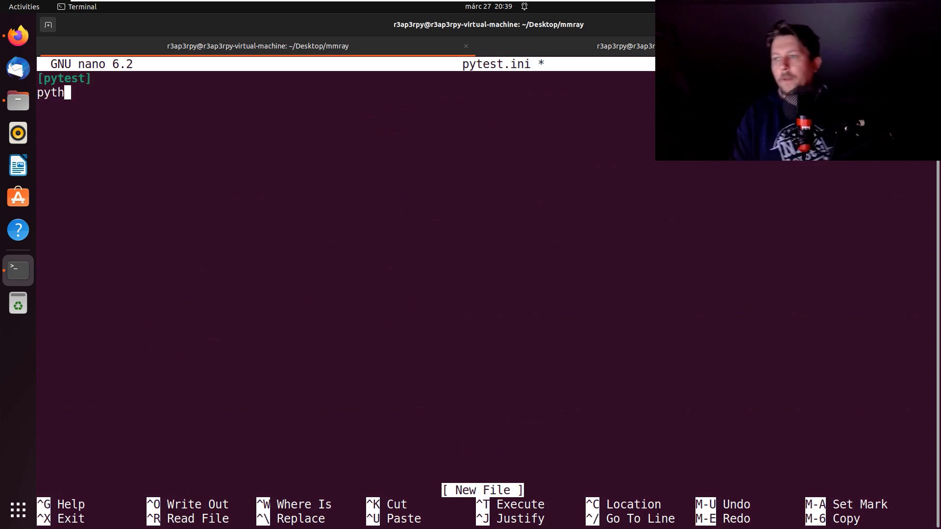
type("on_files =")
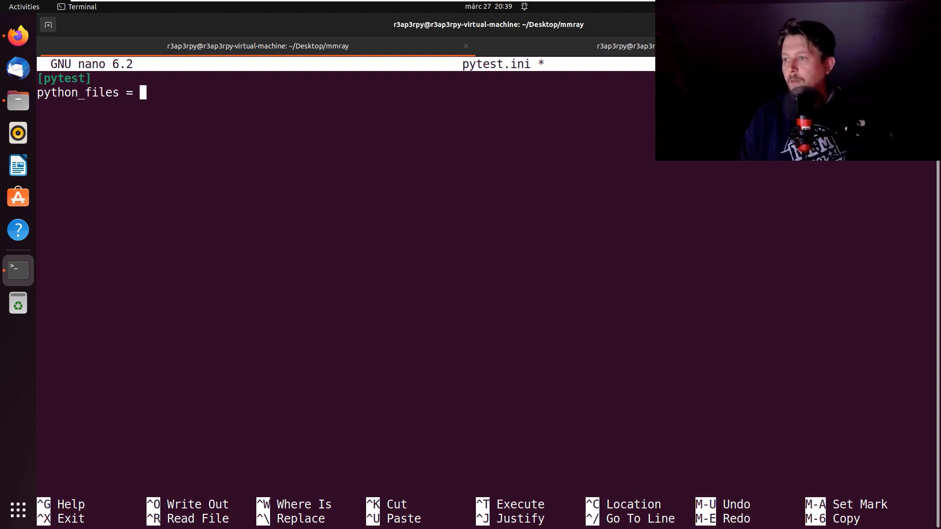
type("./tests")
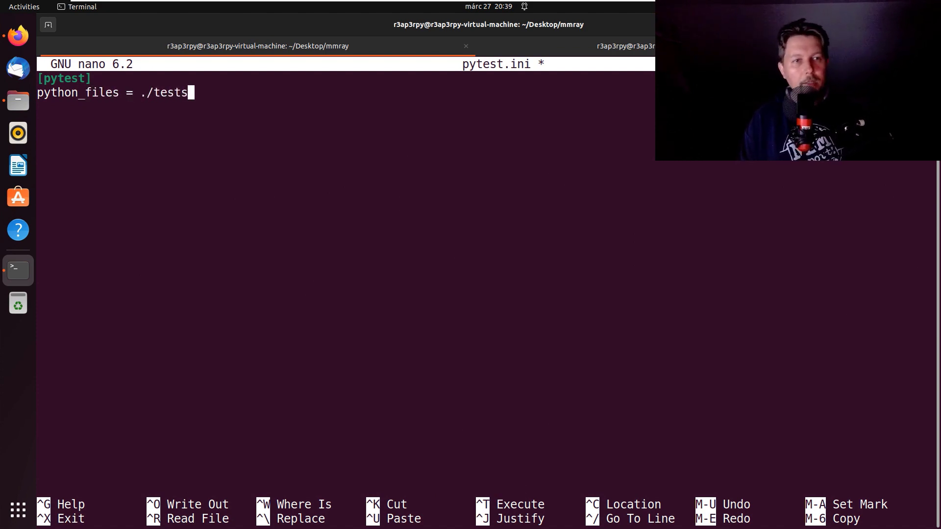
type("/test")
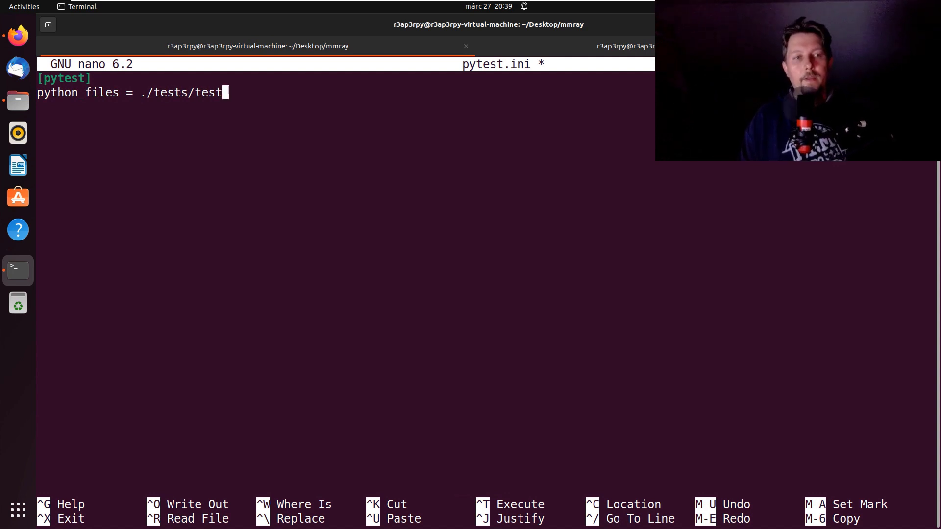
type("_*.p")
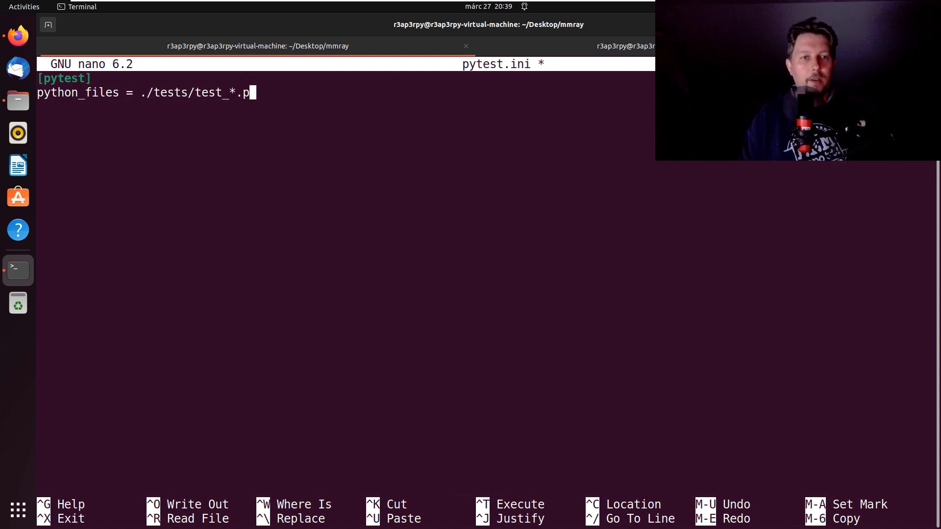
type("y")
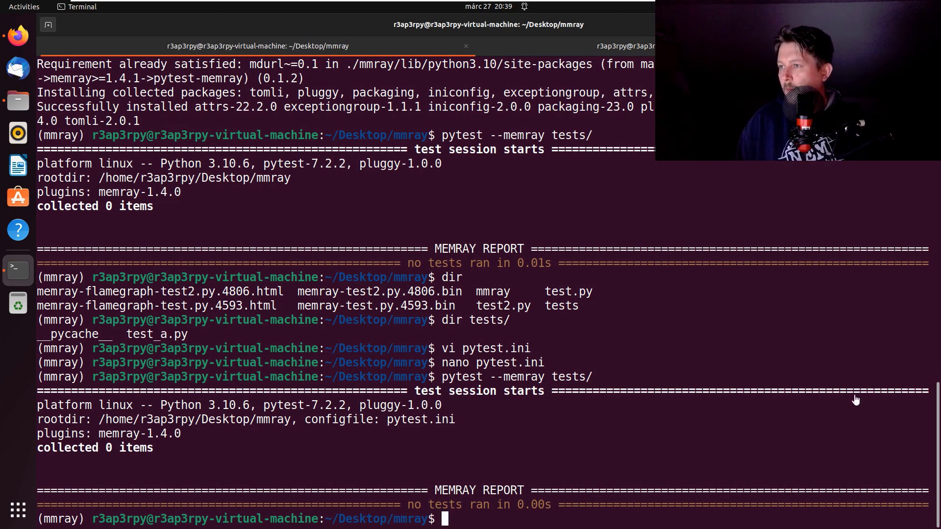
Run 'python3 -m pytest tests --memray', collecting 0 items, then reopen tests/test_a.py
type("python3 -mm")
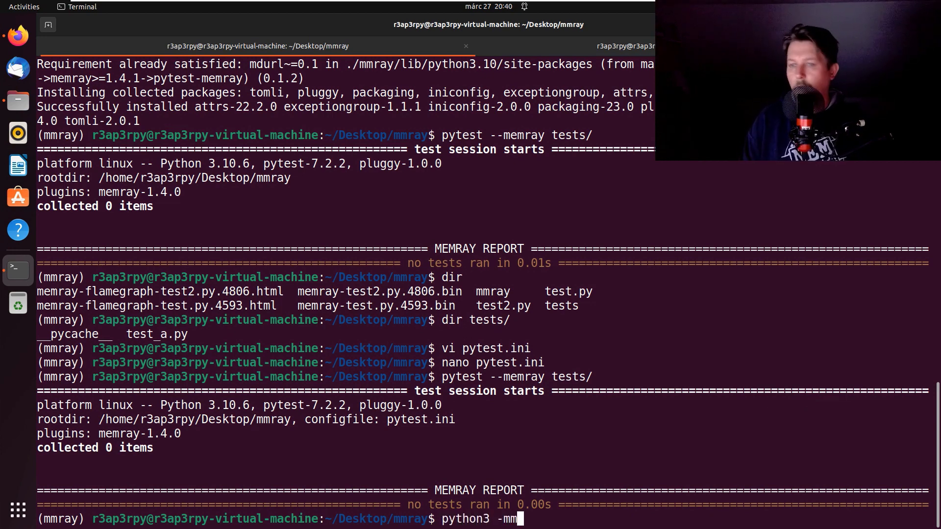
type("pytest")
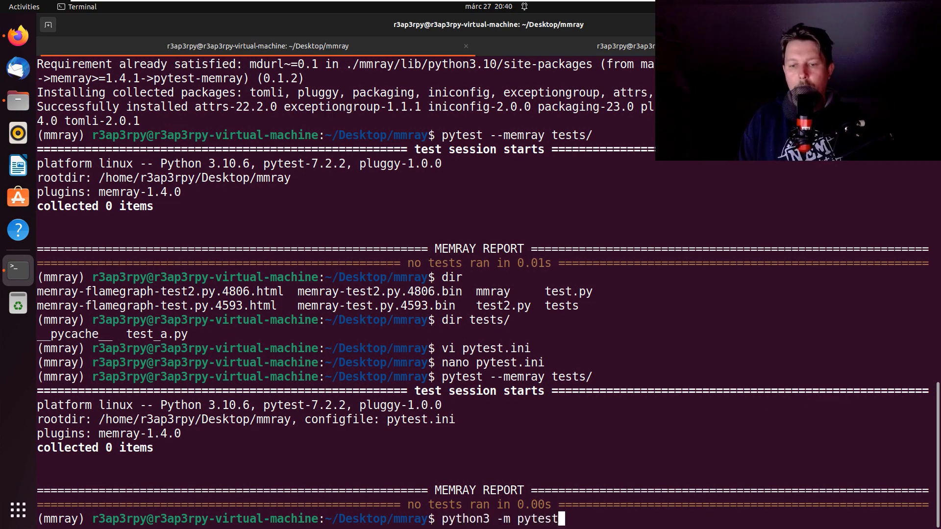
type("tests")
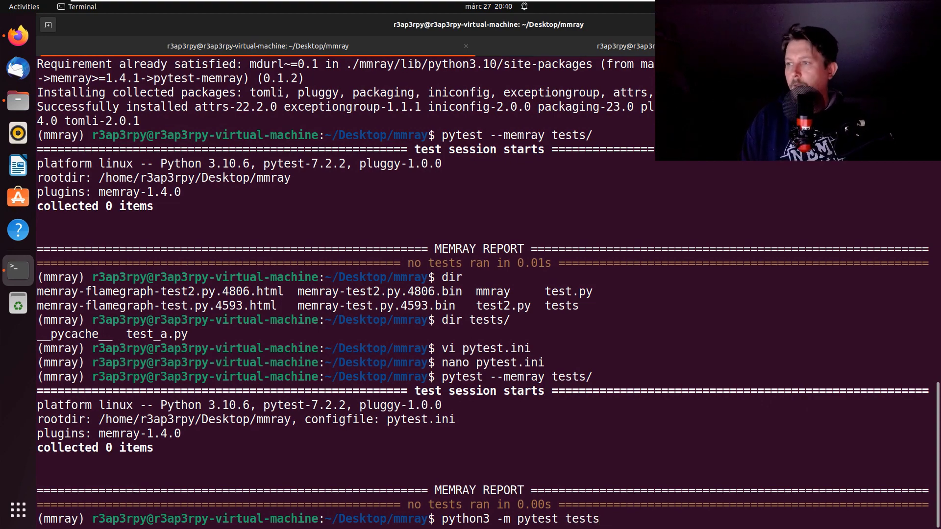
type("--memray")
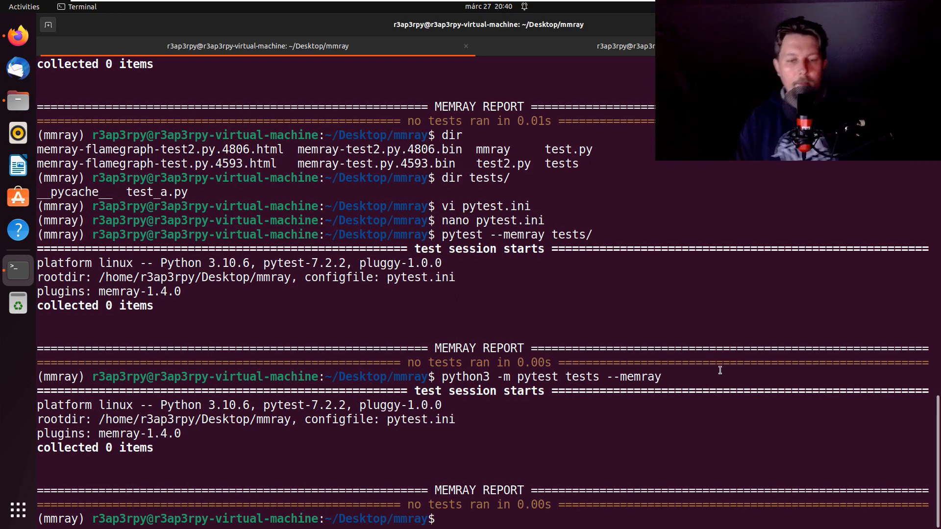
type("vi tests")
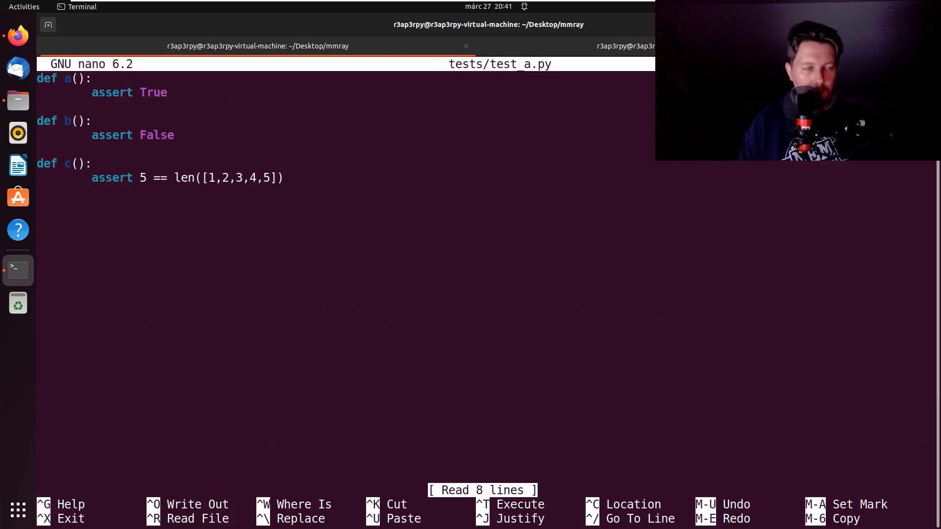
Add an 'import pytest' line at the top of test_a.py
type("i")
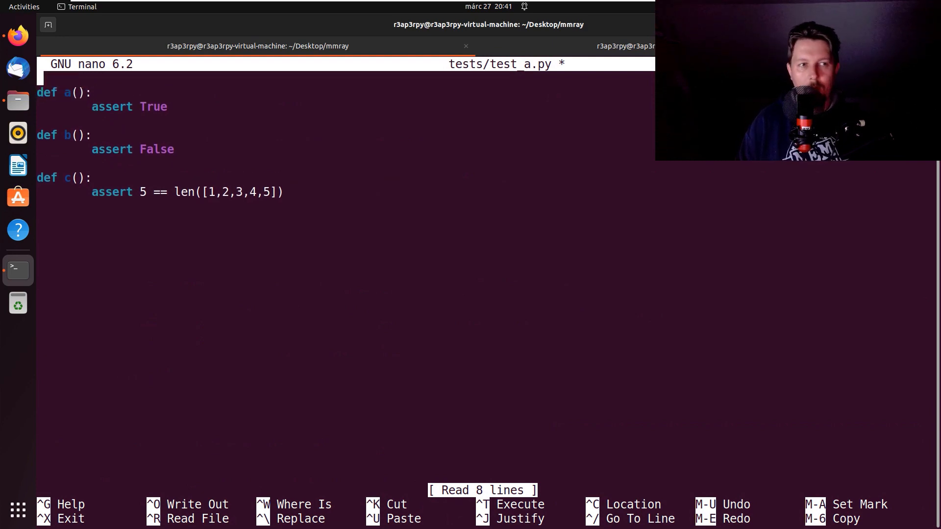
type("import pytes")
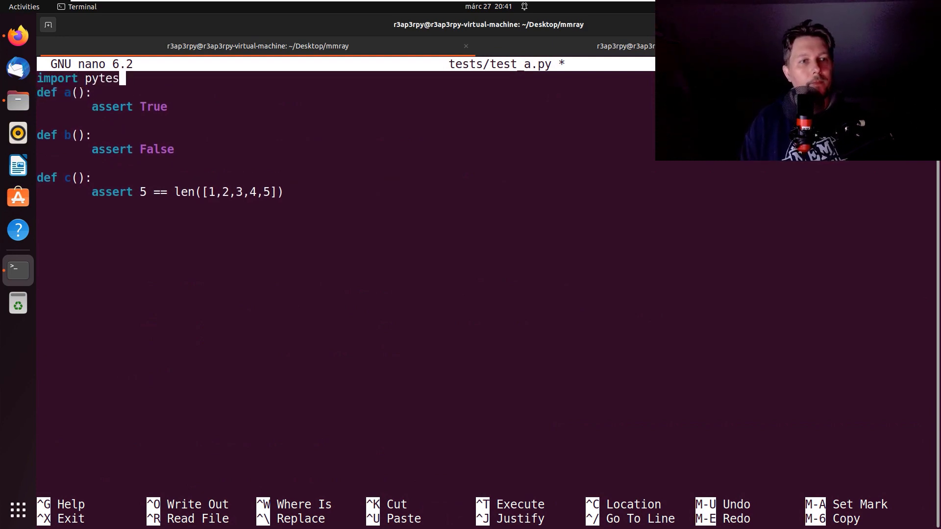
type("t")
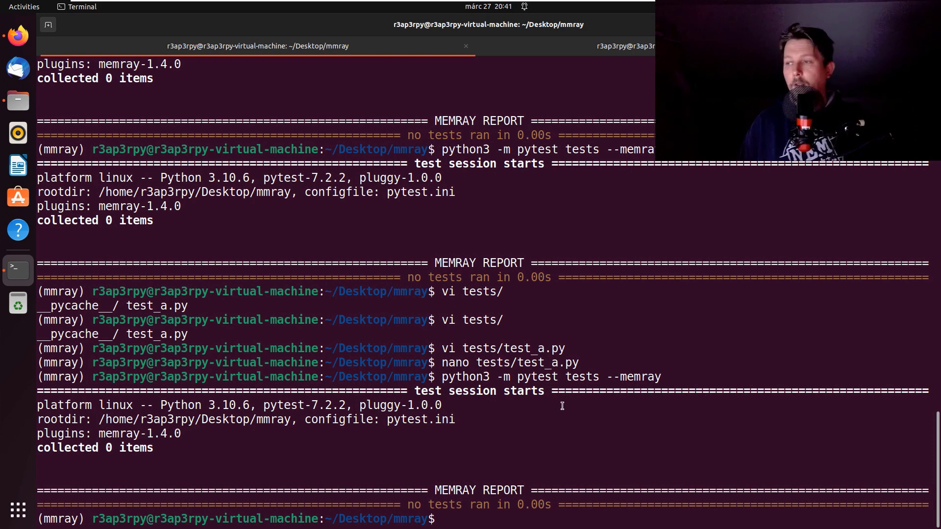
type("mem")
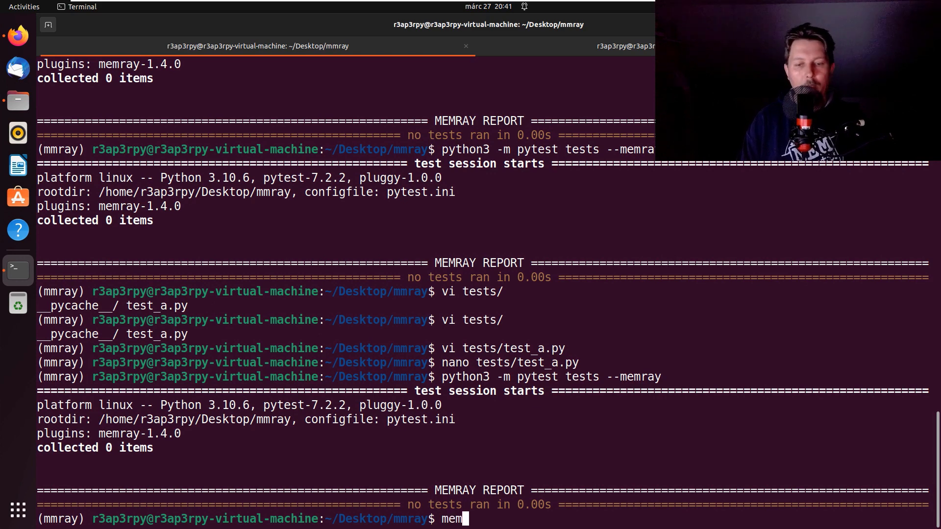
type("ray run")
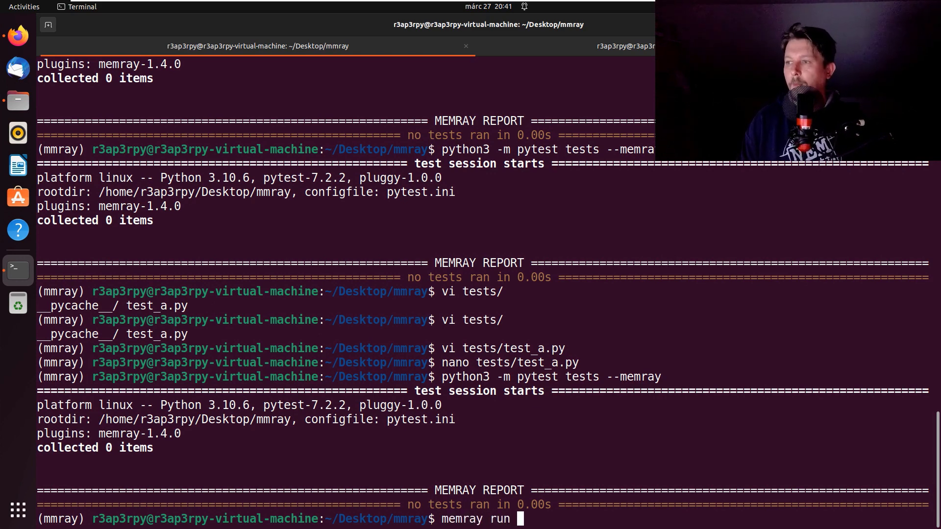
type("--native t")
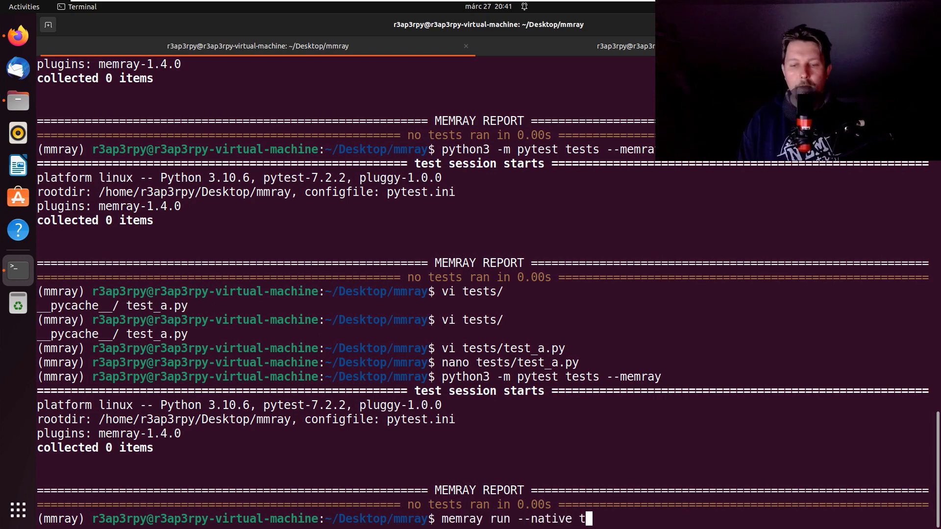
key("BackSpace")
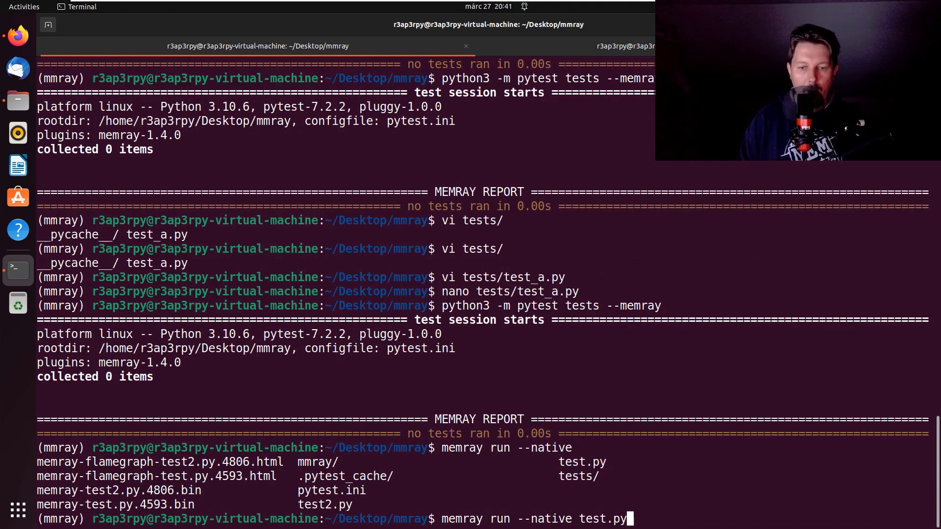
key("Return")
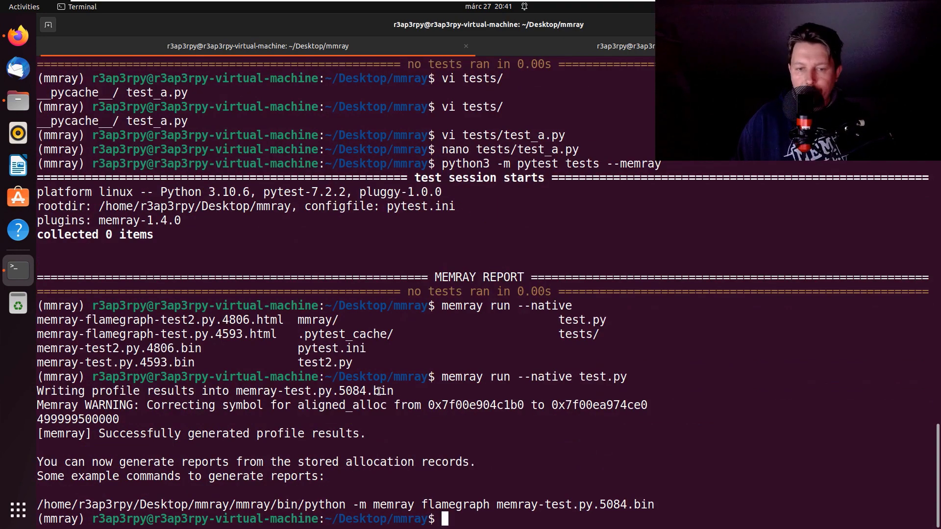
mouse_move(742, 415)
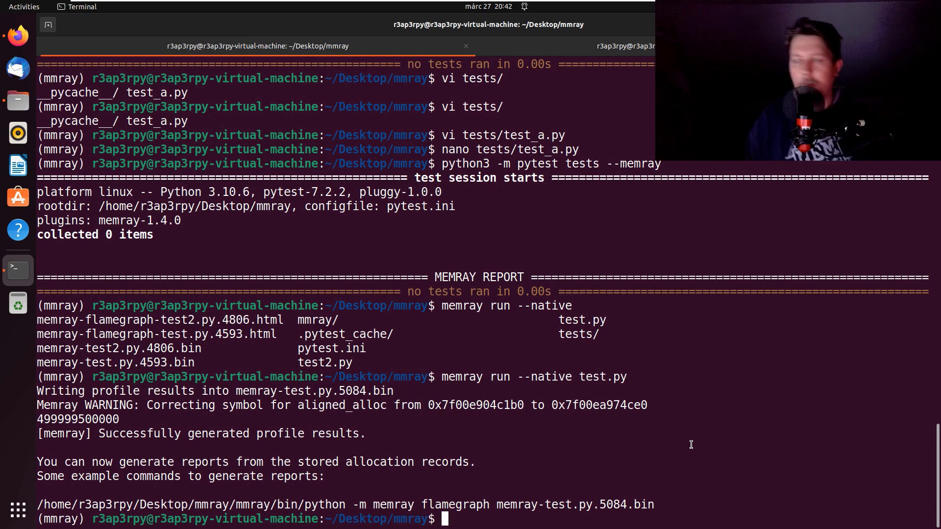
Run 'memray run --live test.py' to open the live tracking dashboard
type("memray run --nativ")
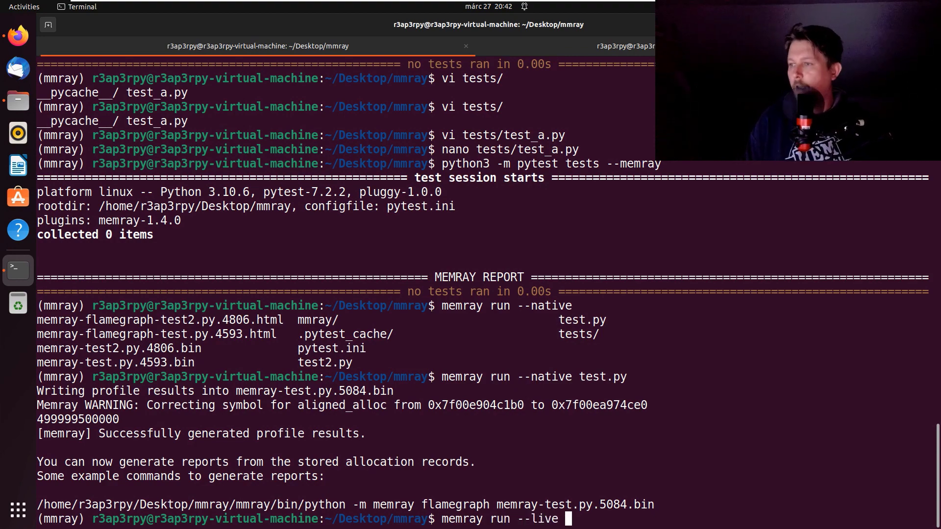
type("test.py")
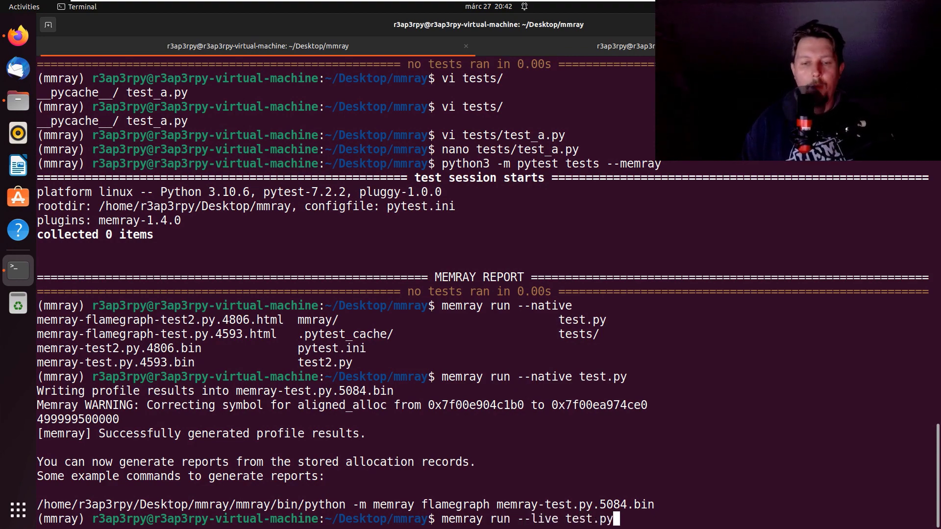
key("Return")
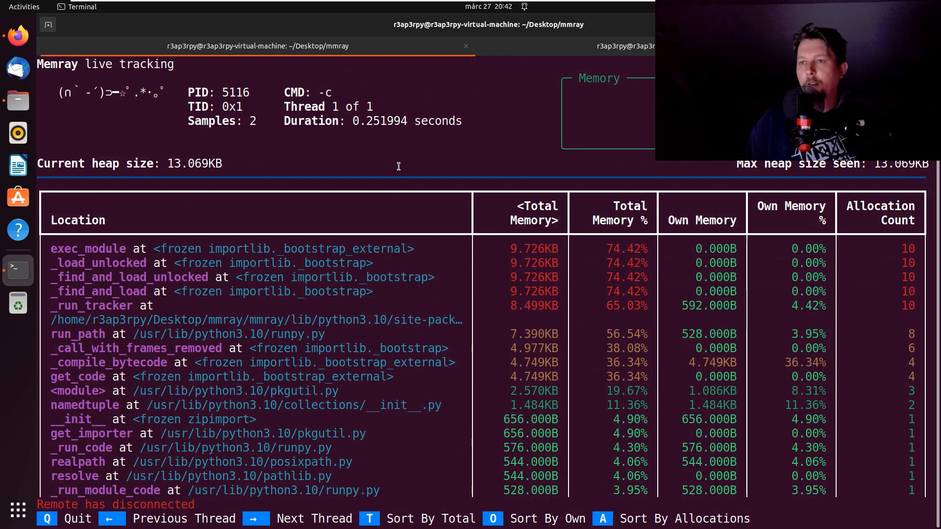
mouse_move(376, 148)
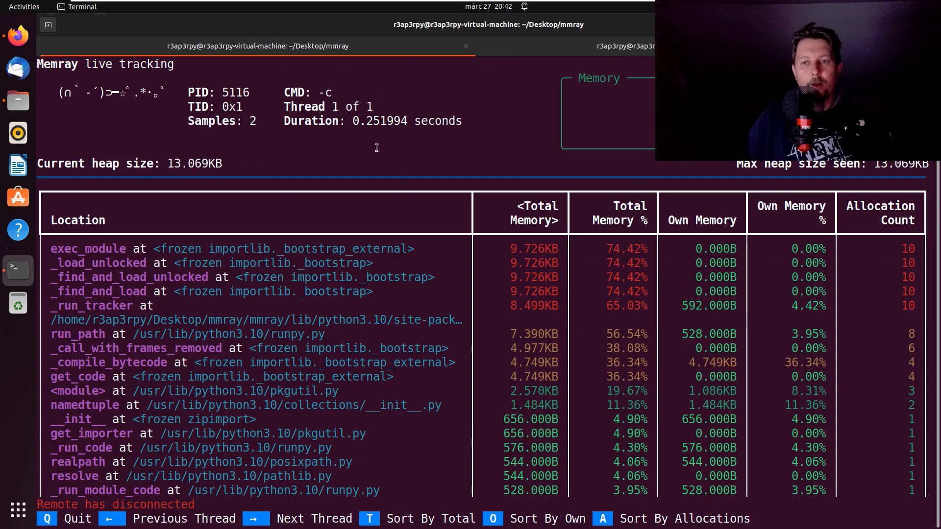
mouse_move(393, 156)
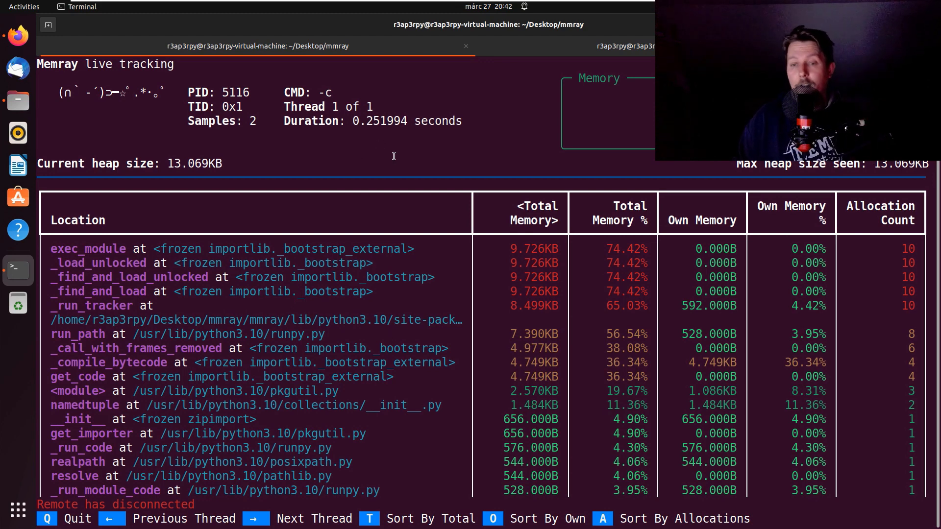
mouse_move(380, 233)
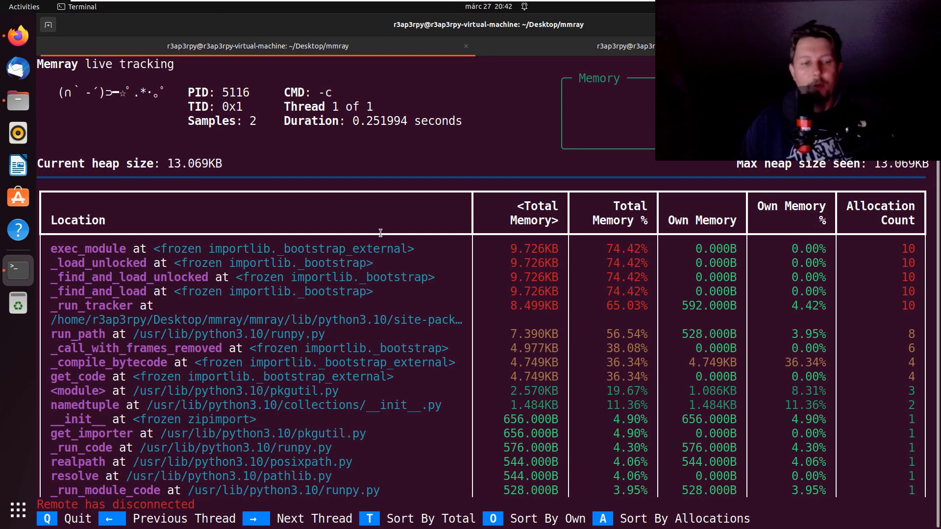